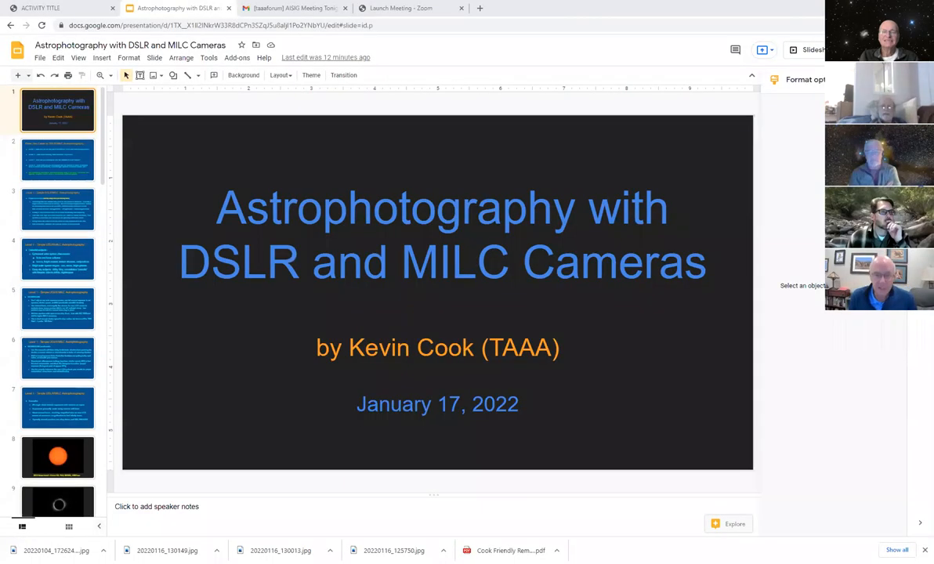
mouse_move(683, 381)
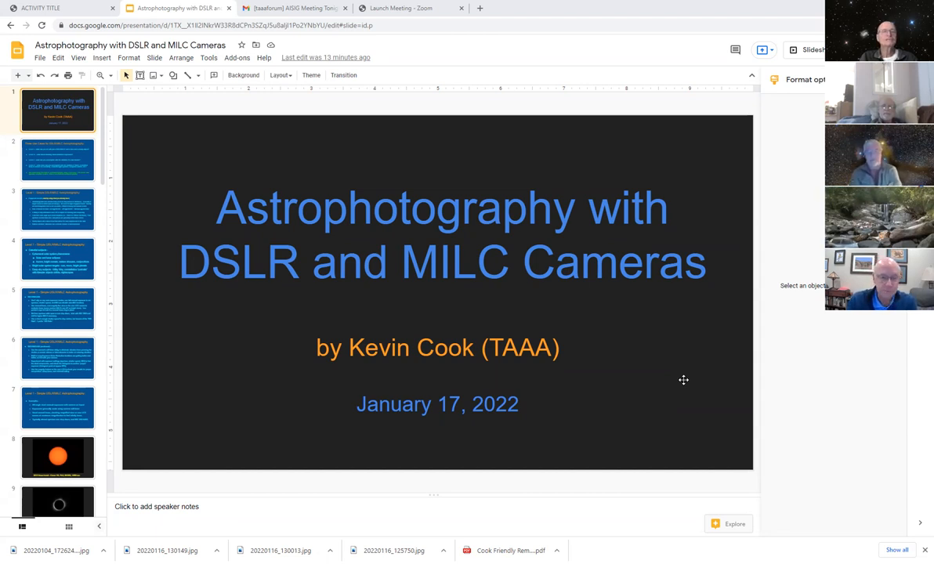
mouse_move(67, 176)
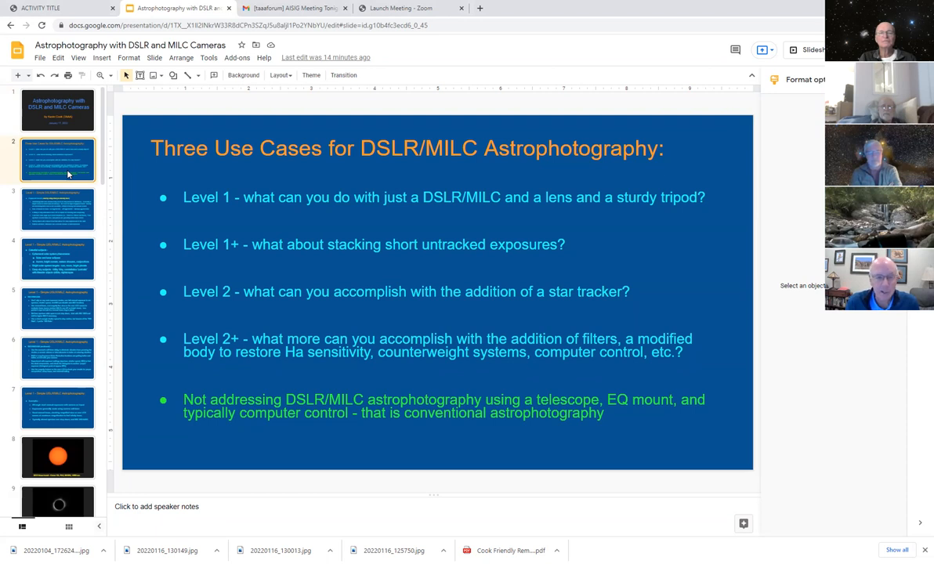
mouse_move(69, 200)
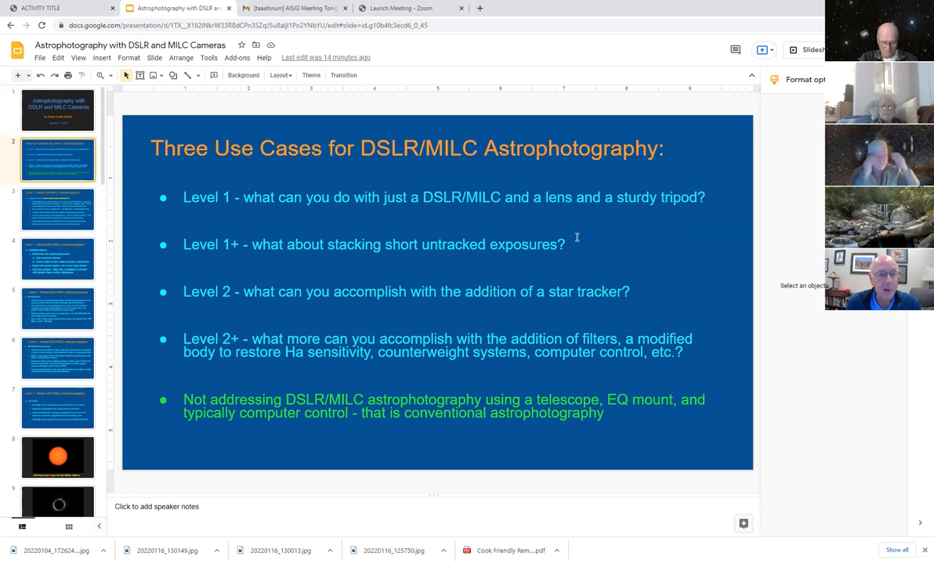
Show slide three, the Level 1 equipment list for simple DSLR/MILC astrophotography.
left_click(56, 210)
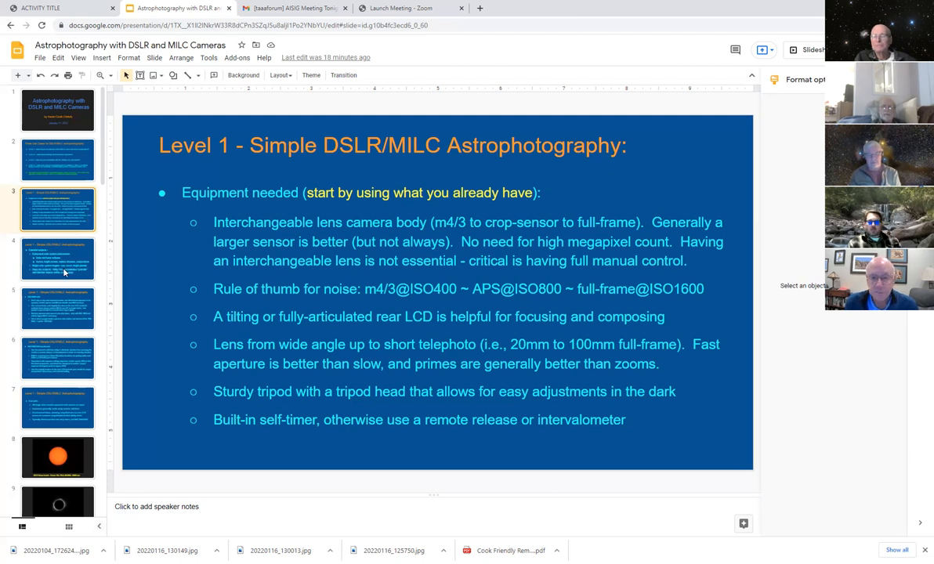
left_click(56, 259)
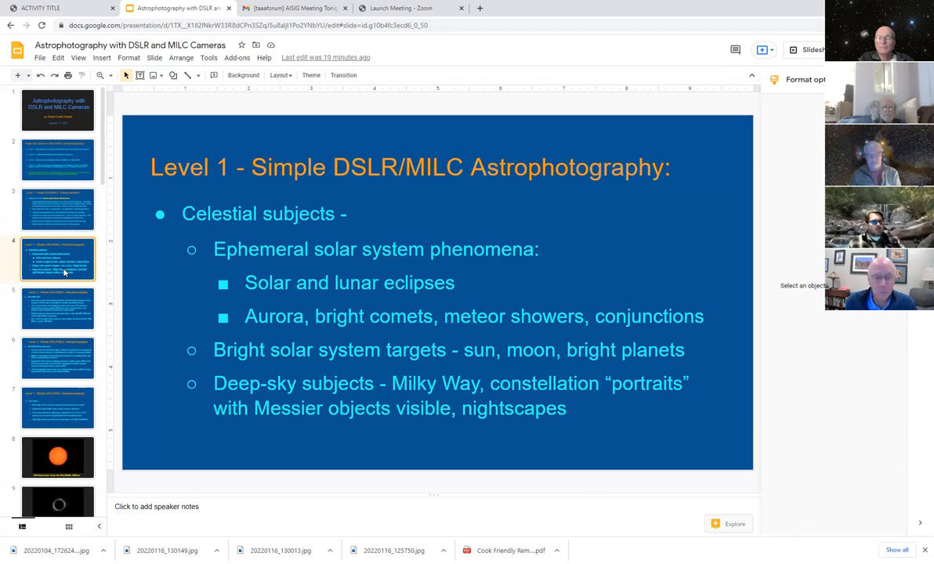
mouse_move(85, 416)
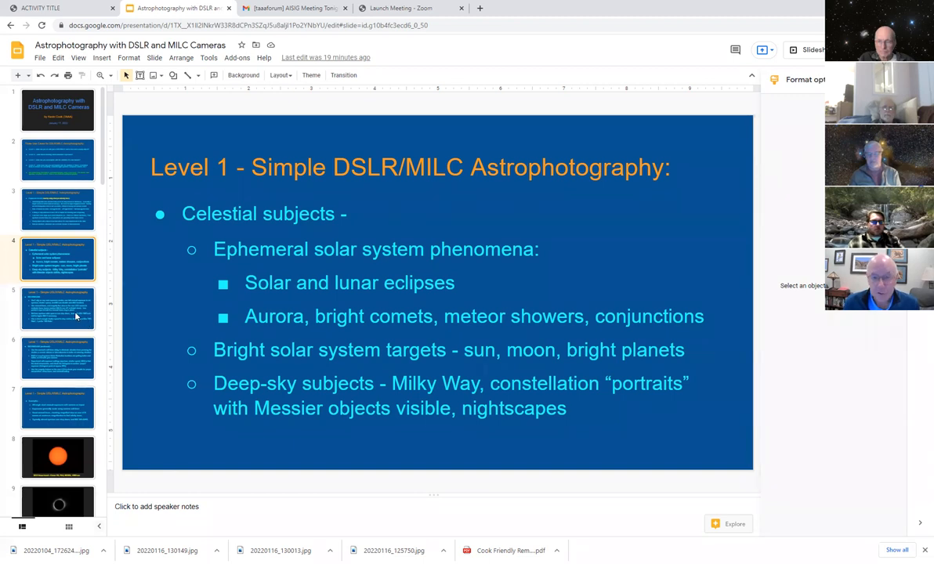
Show slide five, Level 1 techniques: full manual exposure, manual focus, aperture, ISO, shutter.
left_click(58, 308)
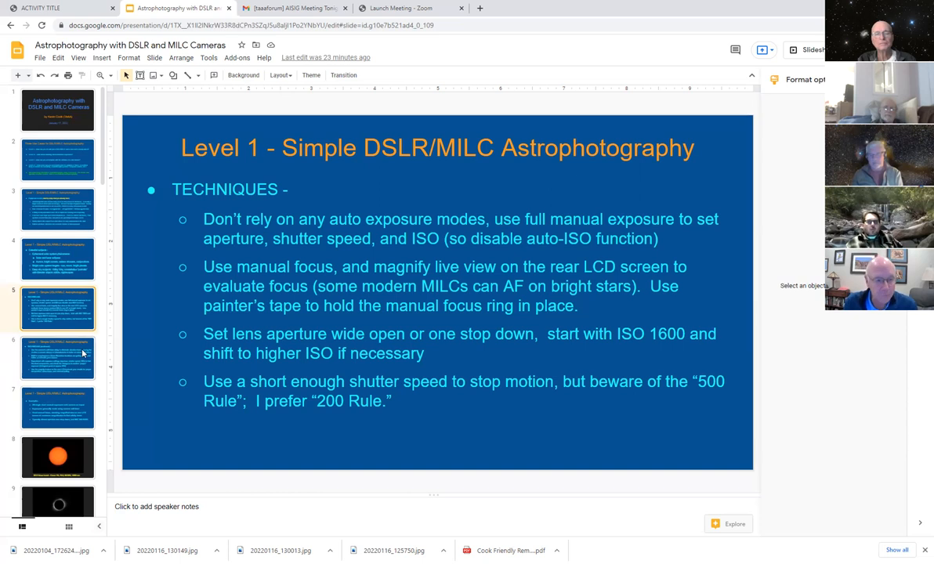
Show slide six, continued techniques: self-timer, noise reduction, histogram and magnified focus checks.
left_click(57, 358)
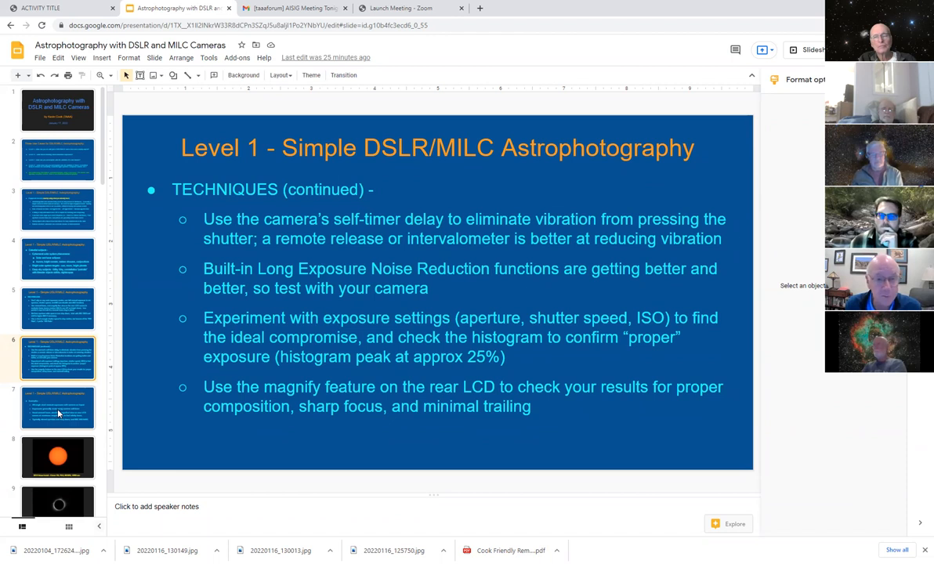
Show slide seven, Level 1 examples of short manual tripod exposures with self-timer.
left_click(56, 408)
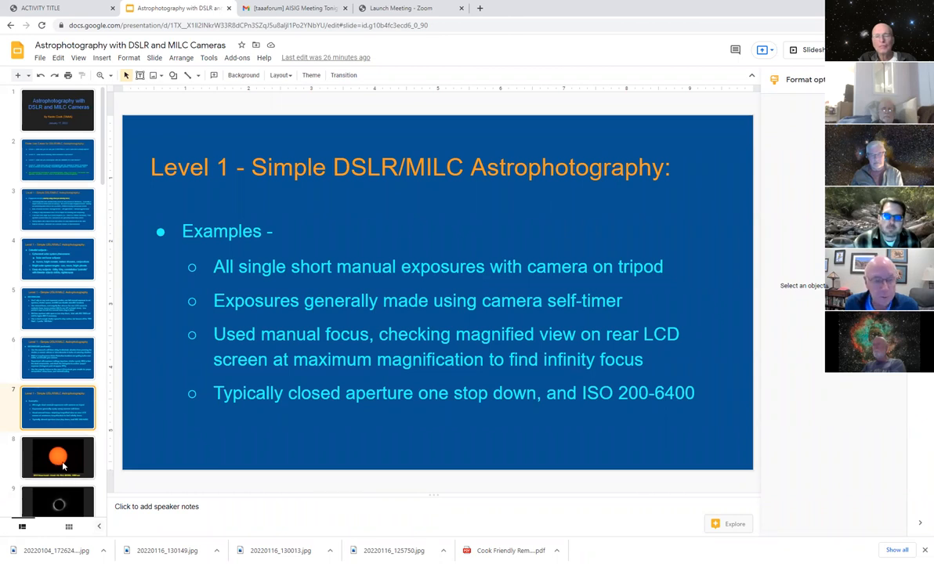
Show slide eight, the 2012 Venus transit solar photo from a Canon T2i at ISO200.
left_click(58, 458)
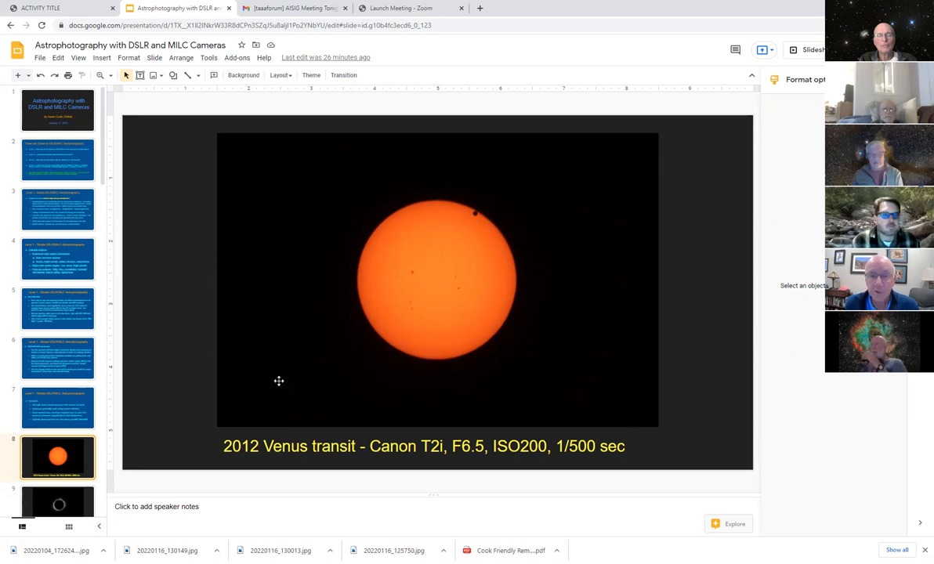
Step through the 2017 eclipse and first quarter Moon slides to the Nikon D750 Milky Way shot.
left_click(58, 481)
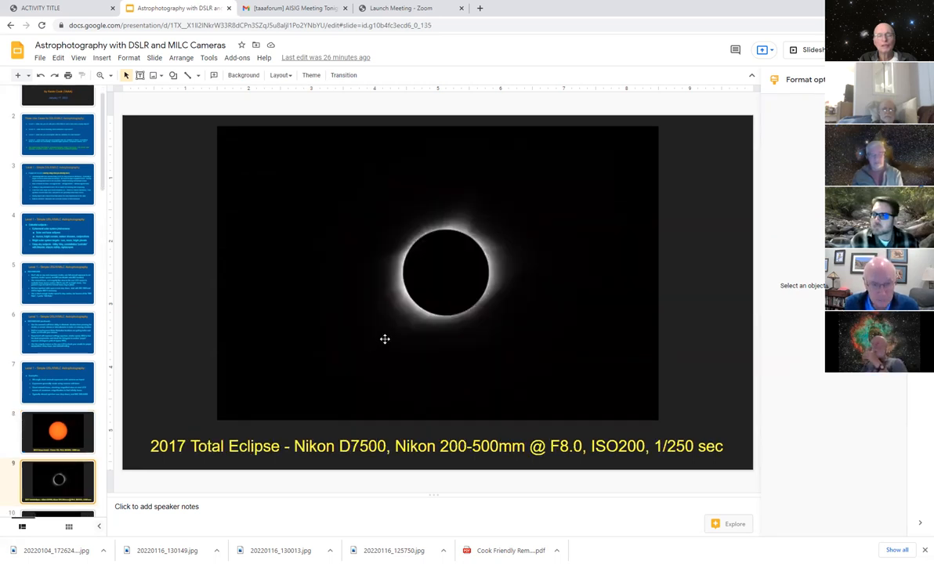
left_click(58, 483)
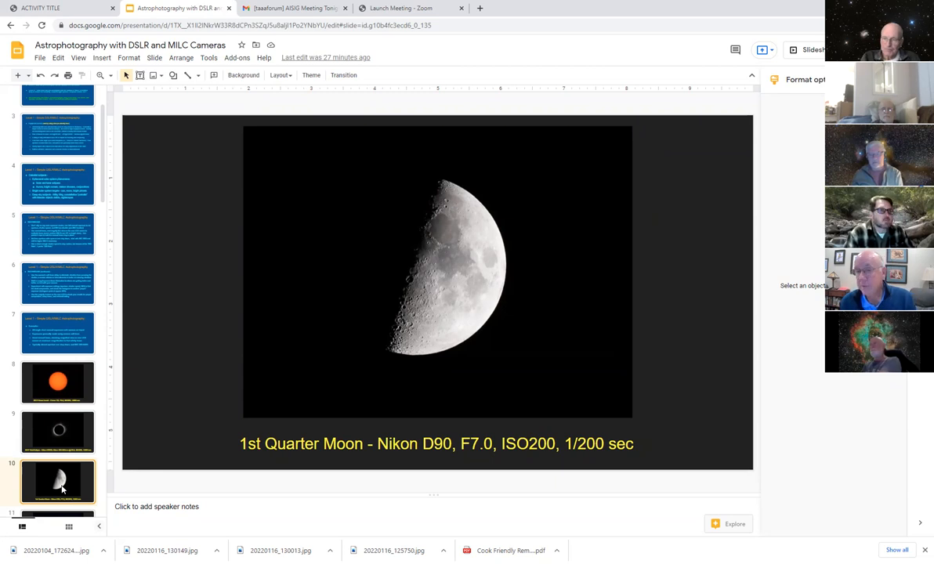
mouse_move(72, 507)
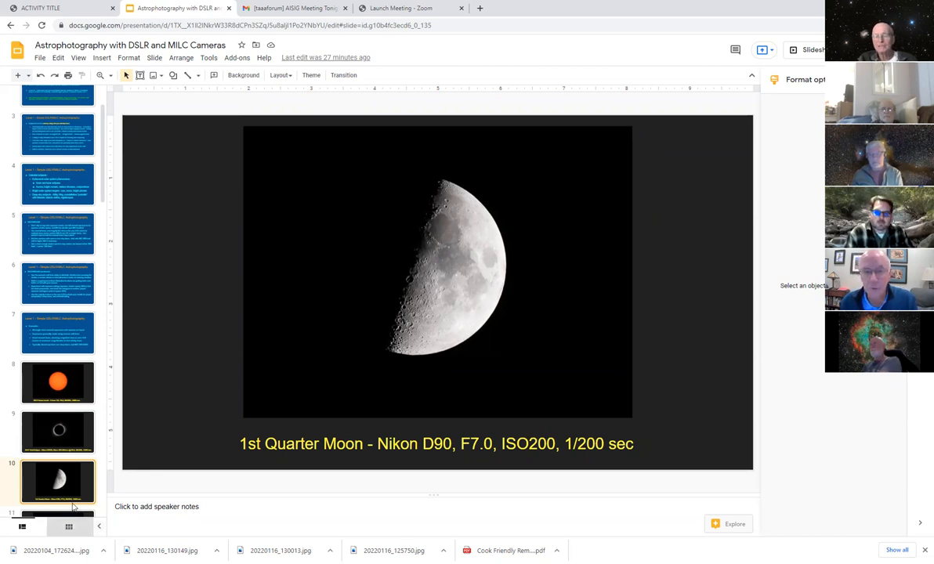
left_click(58, 482)
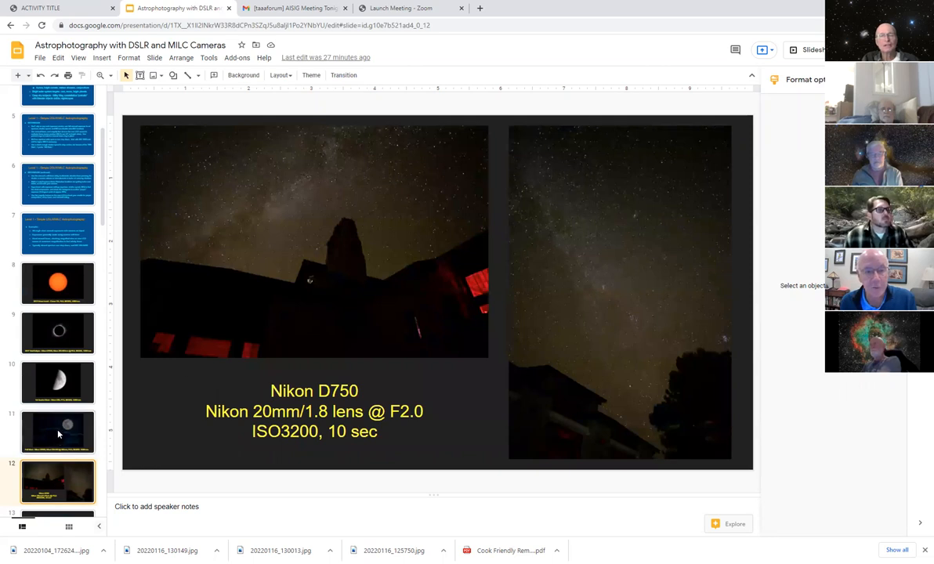
left_click(58, 433)
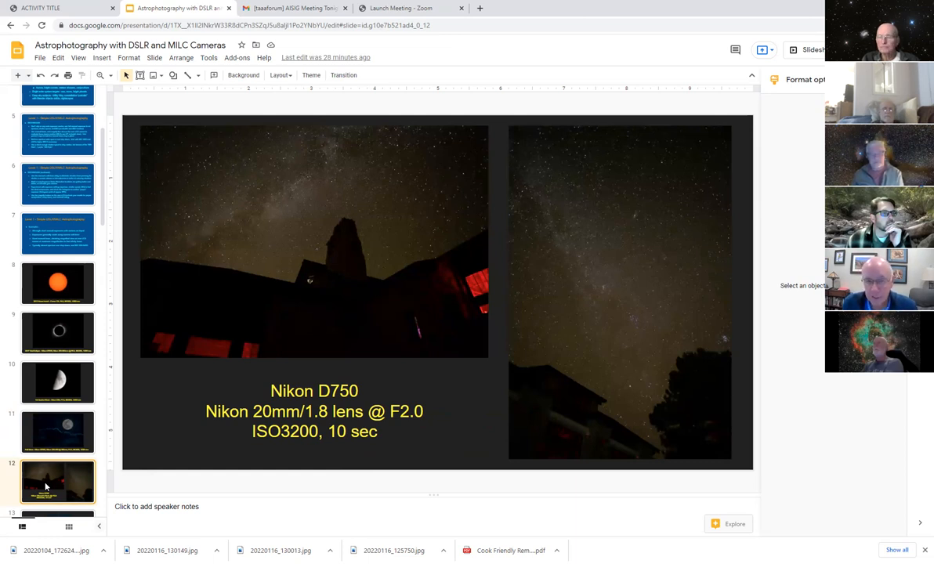
mouse_move(404, 366)
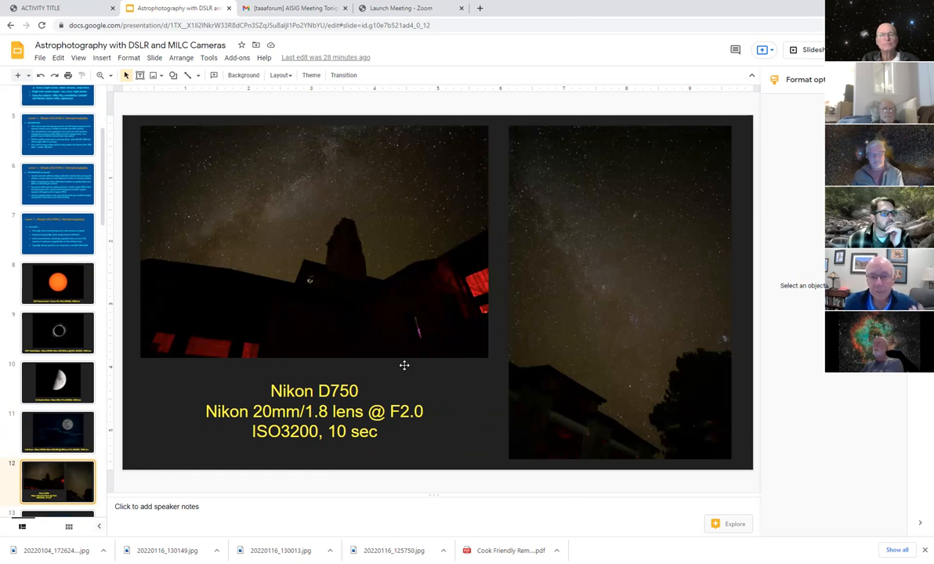
mouse_move(401, 232)
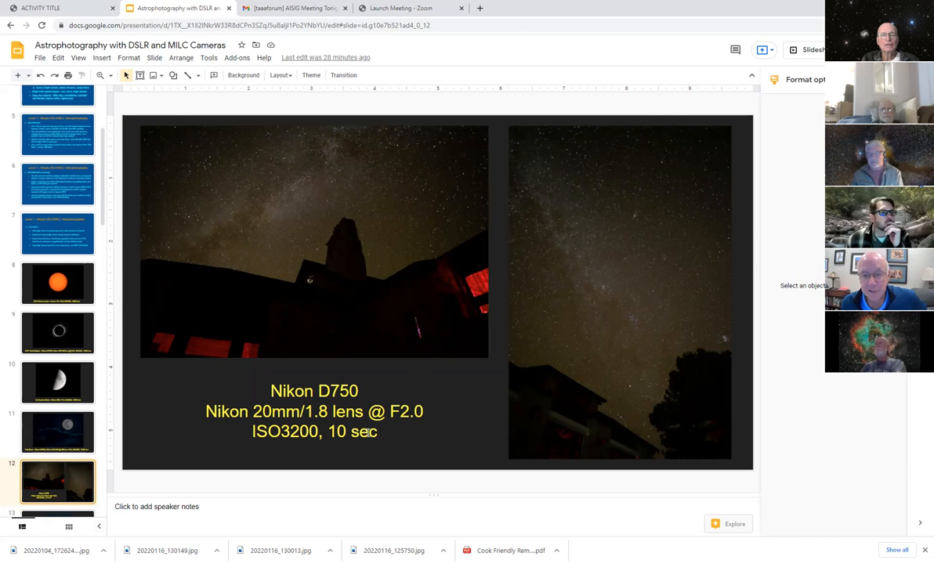
mouse_move(475, 284)
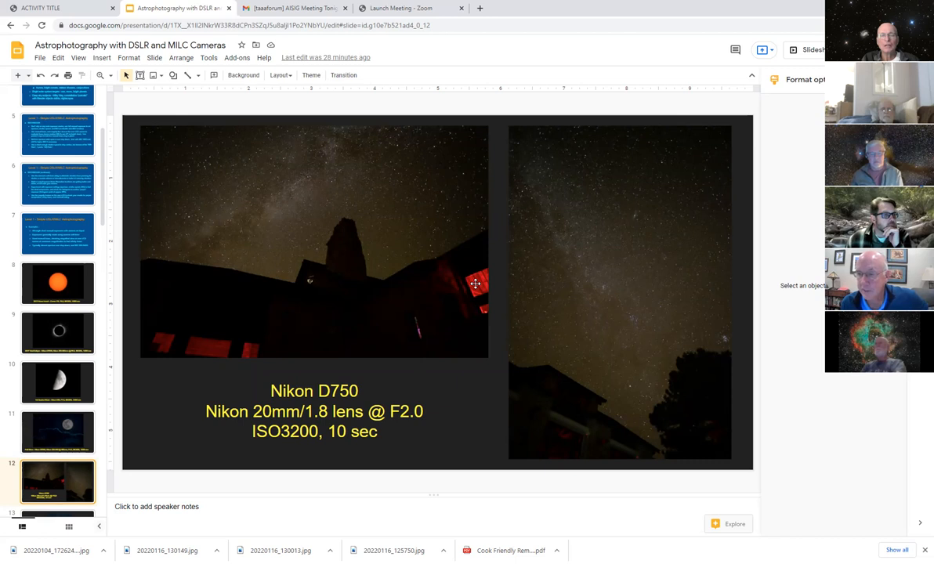
mouse_move(329, 216)
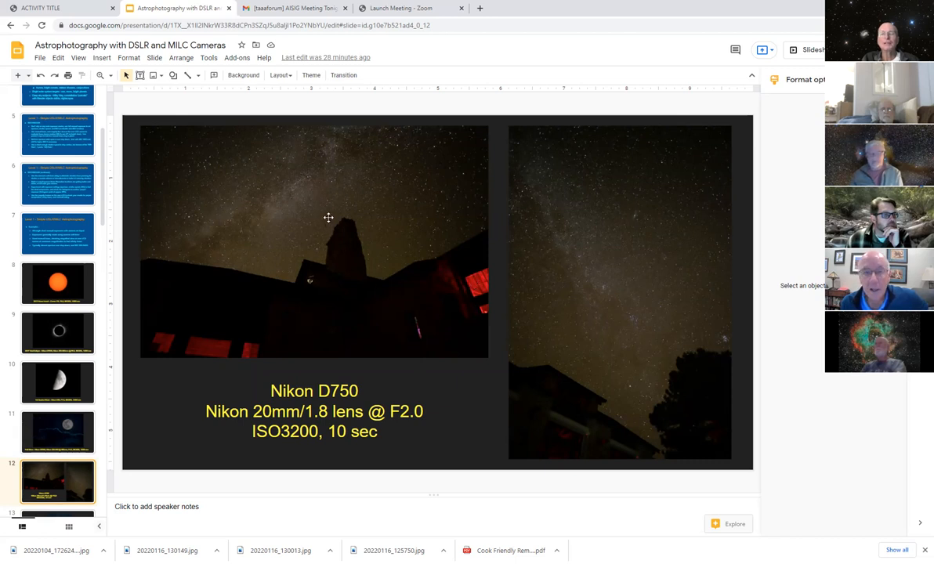
mouse_move(674, 301)
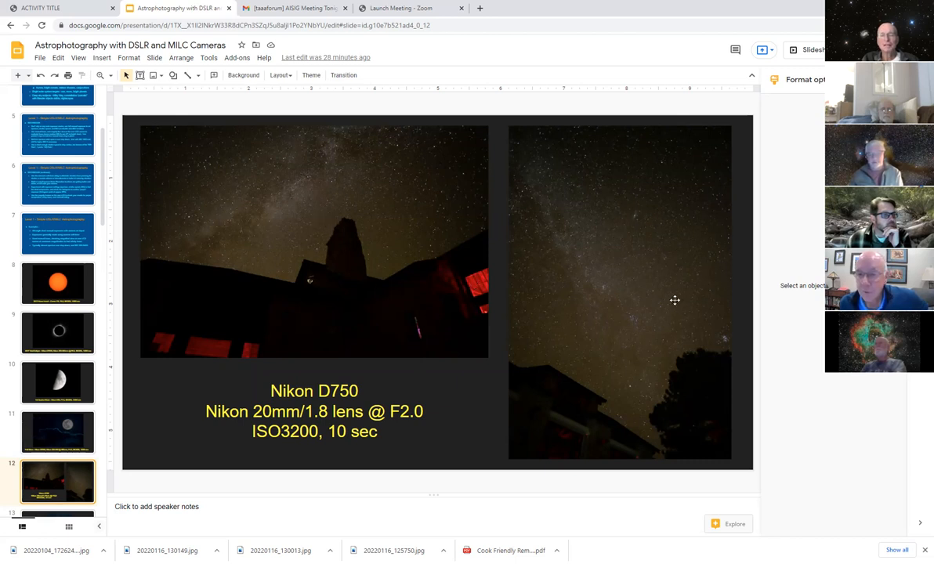
mouse_move(724, 349)
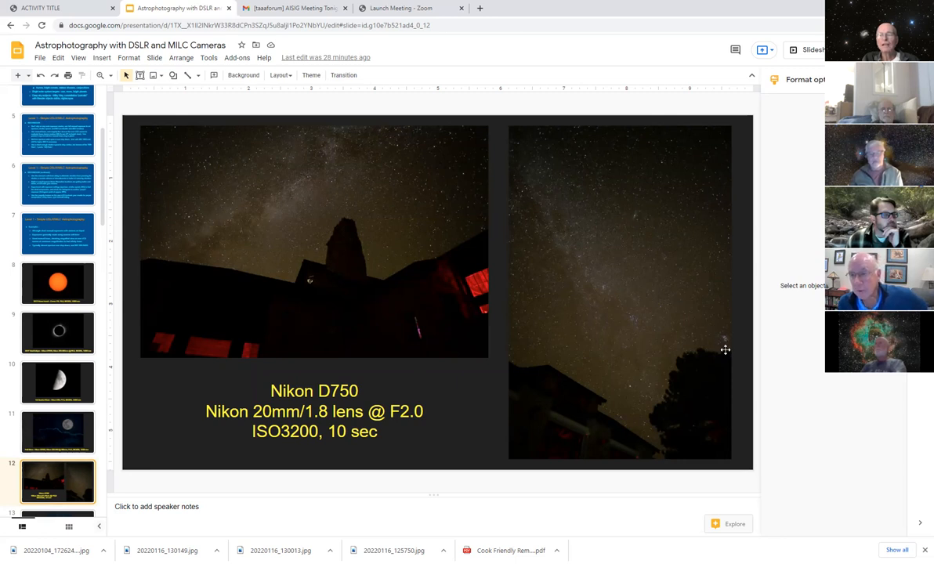
mouse_move(721, 334)
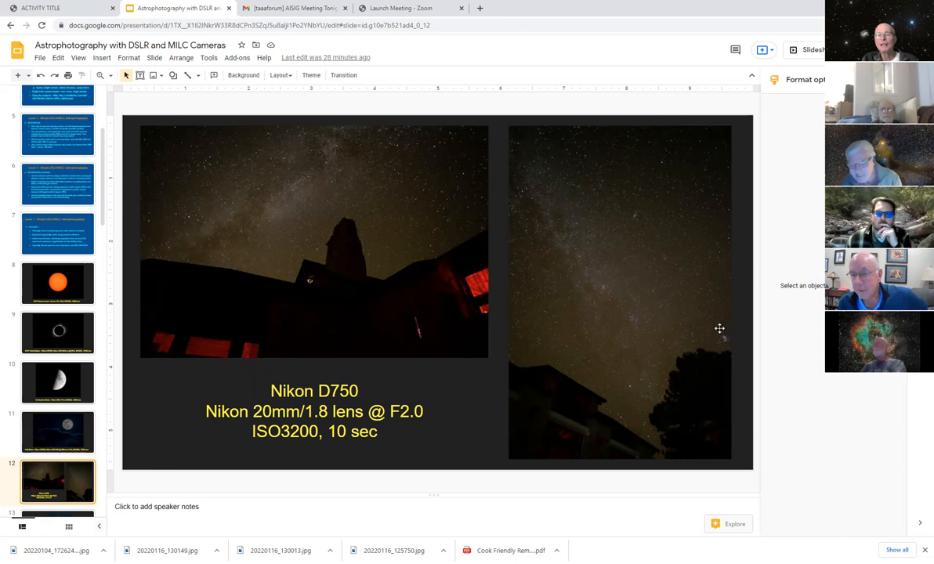
mouse_move(639, 222)
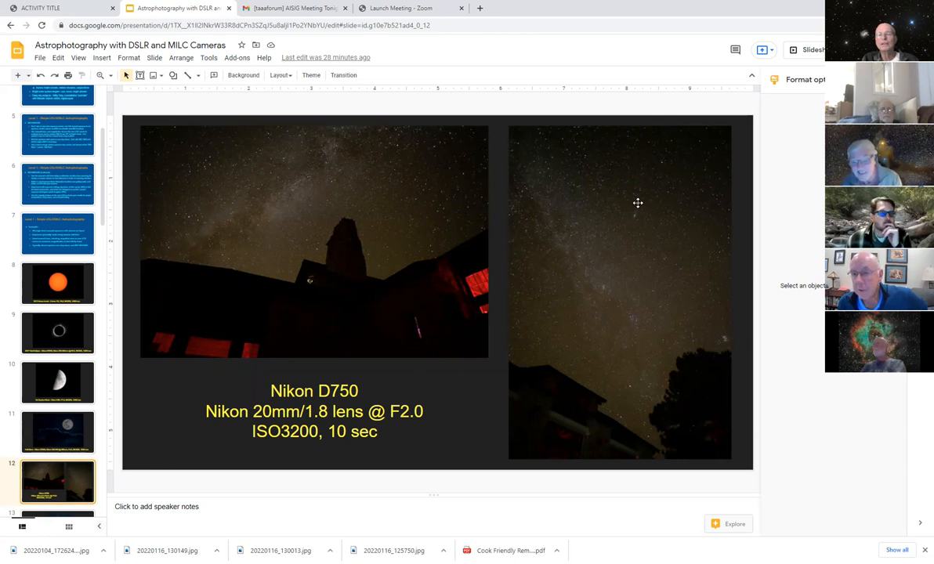
mouse_move(630, 225)
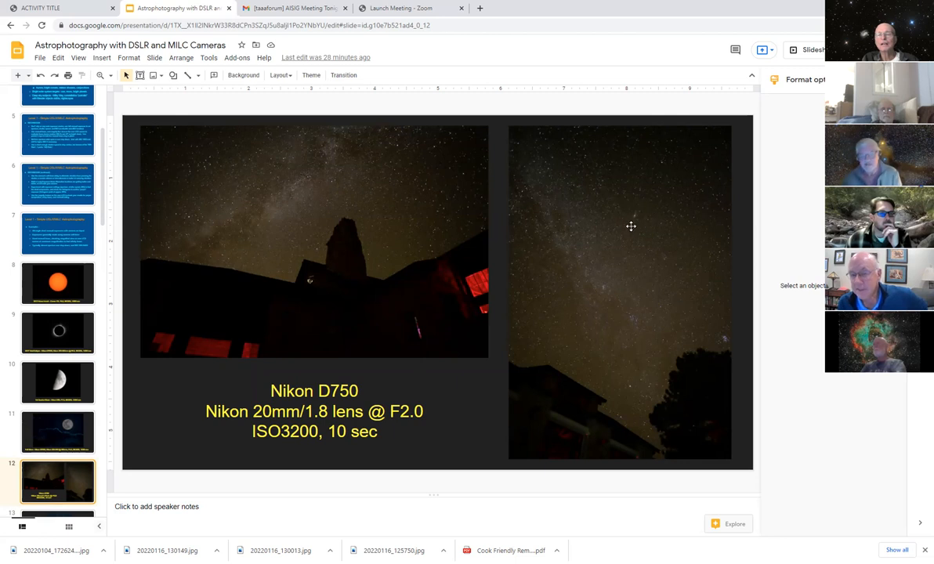
mouse_move(624, 210)
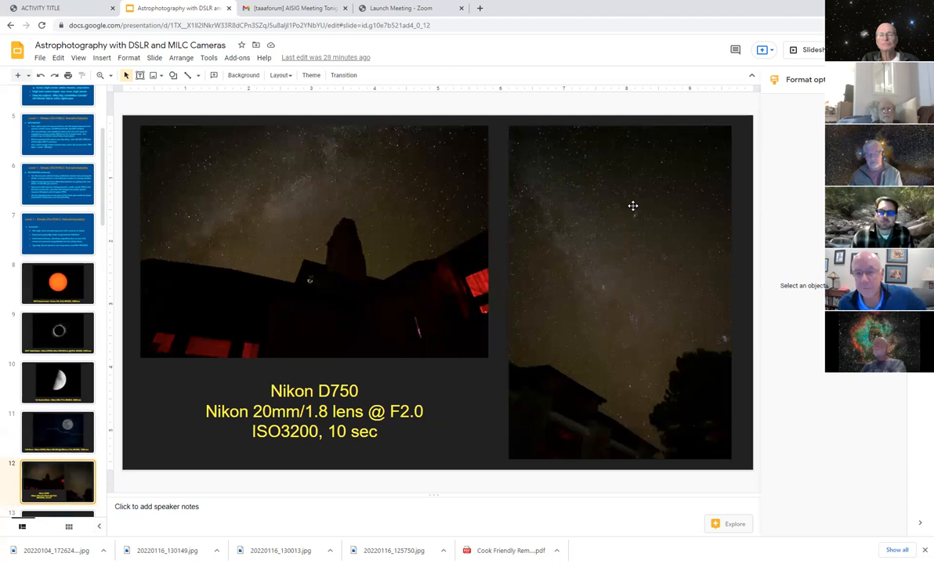
mouse_move(614, 204)
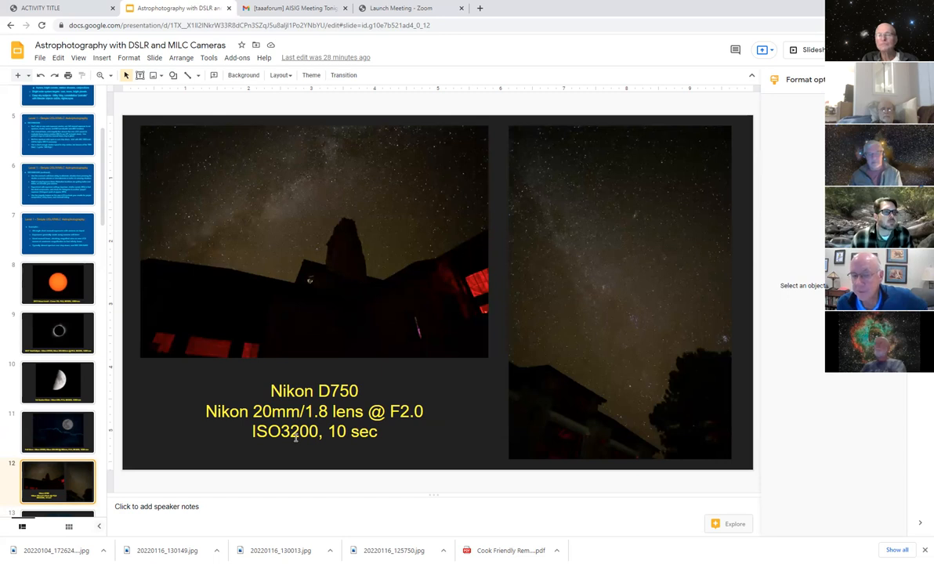
mouse_move(655, 348)
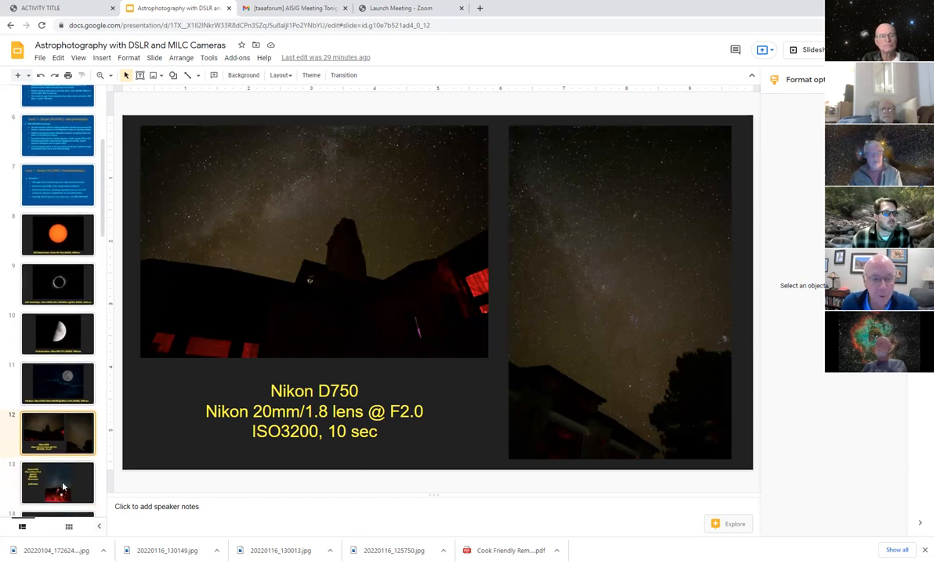
Show slide thirteen, the 20-second Nikon D750 Milky Way shot citing the 400 Rule.
left_click(58, 483)
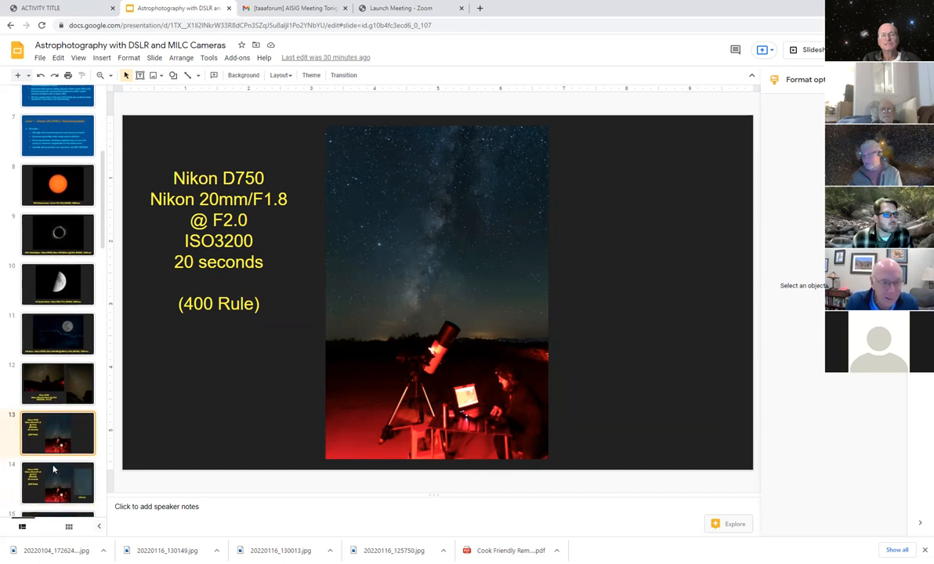
Show slide fourteen, adding the 200% star-field crop beside the telescope photo.
left_click(58, 483)
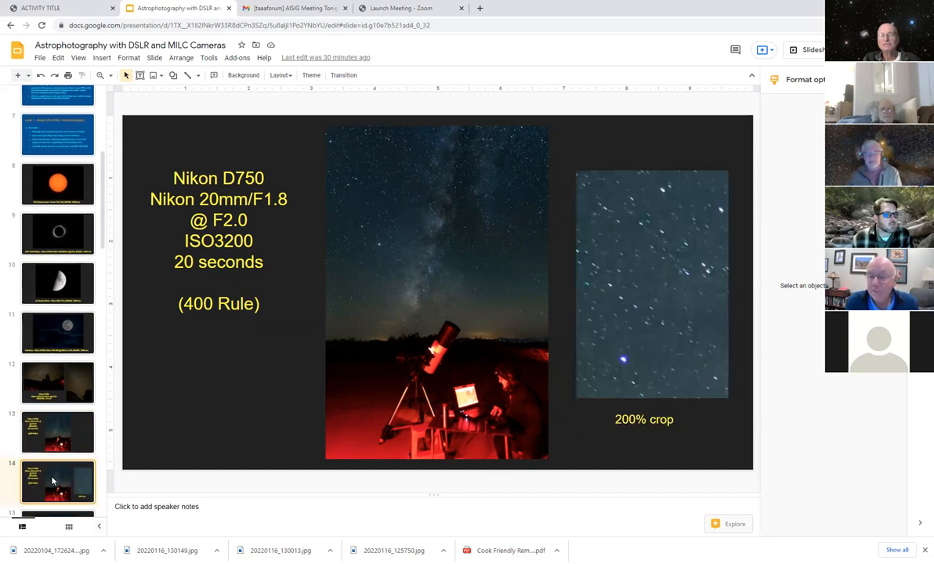
mouse_move(658, 284)
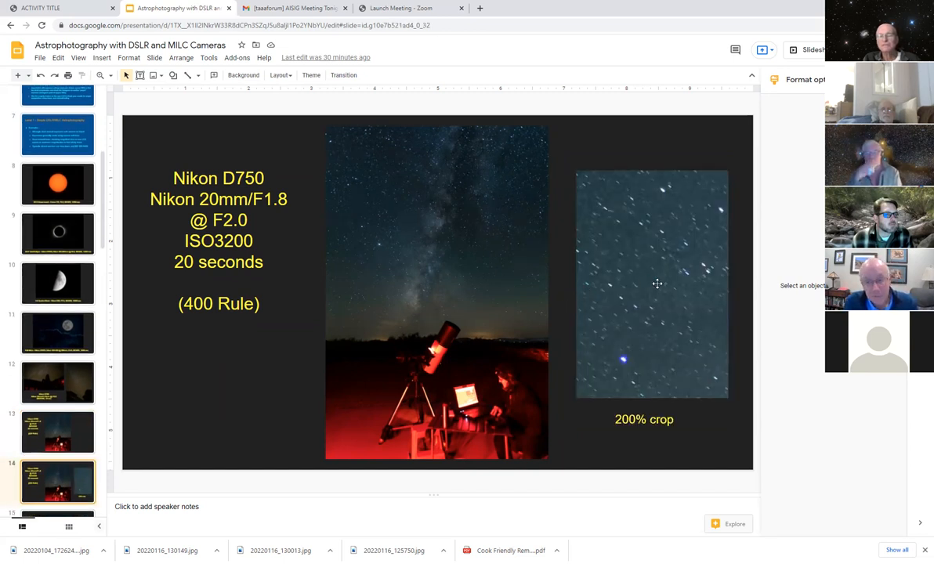
mouse_move(631, 317)
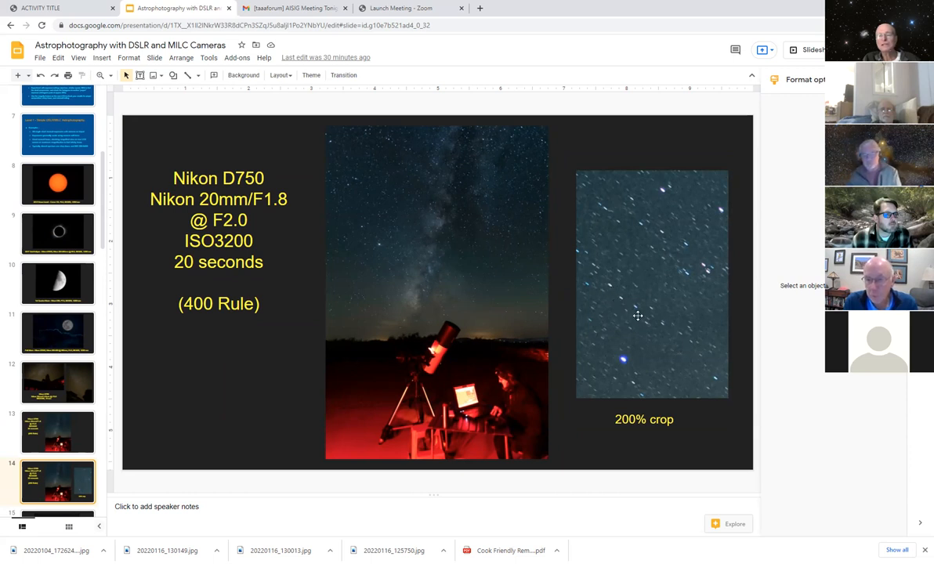
mouse_move(689, 348)
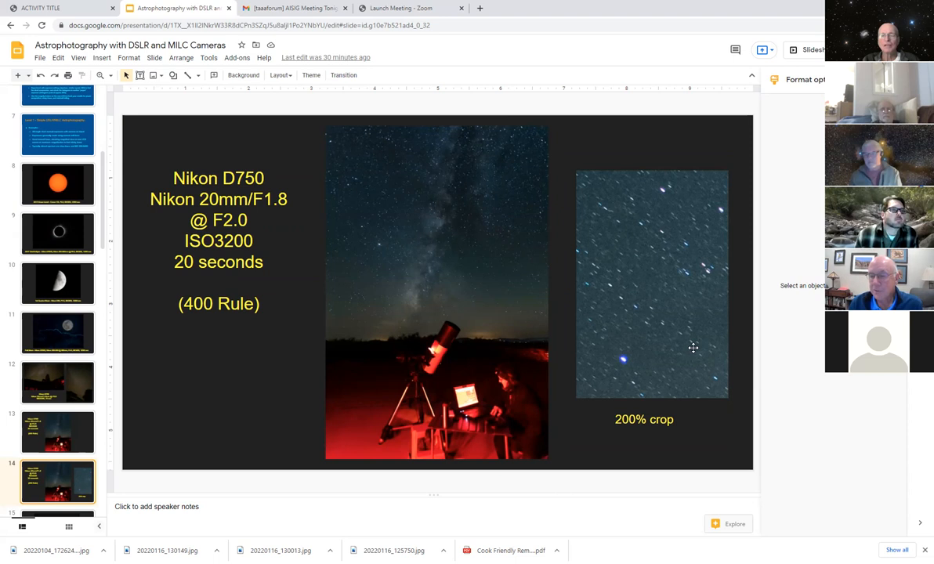
mouse_move(564, 226)
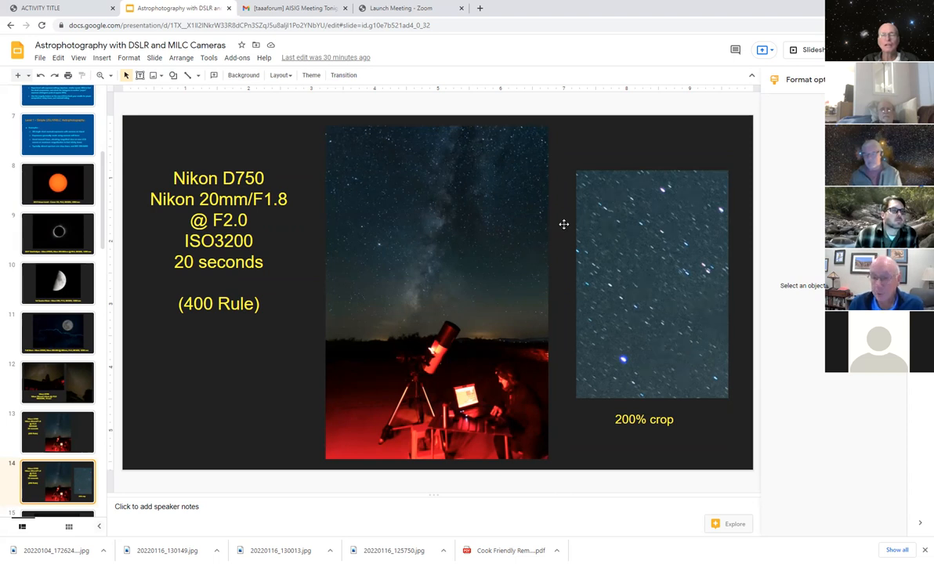
mouse_move(514, 277)
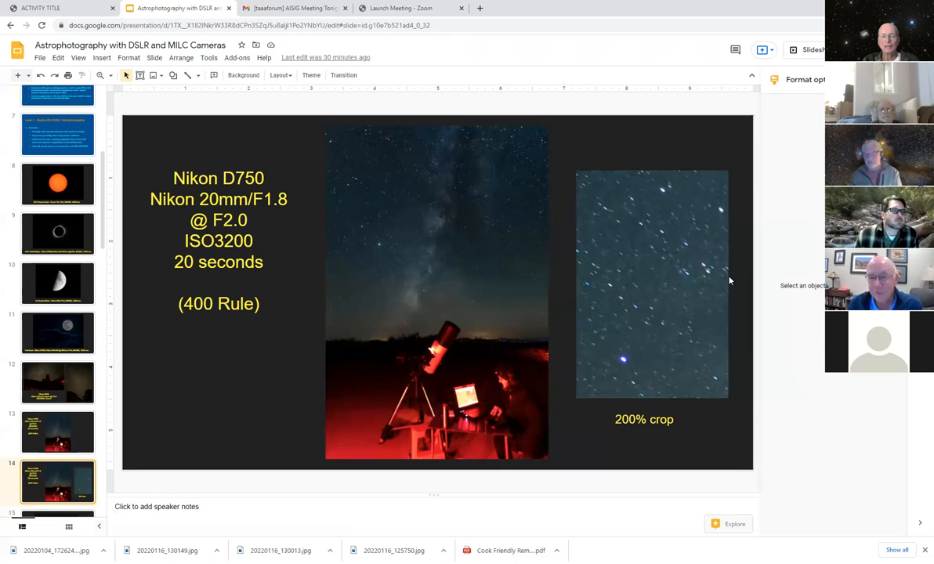
mouse_move(457, 252)
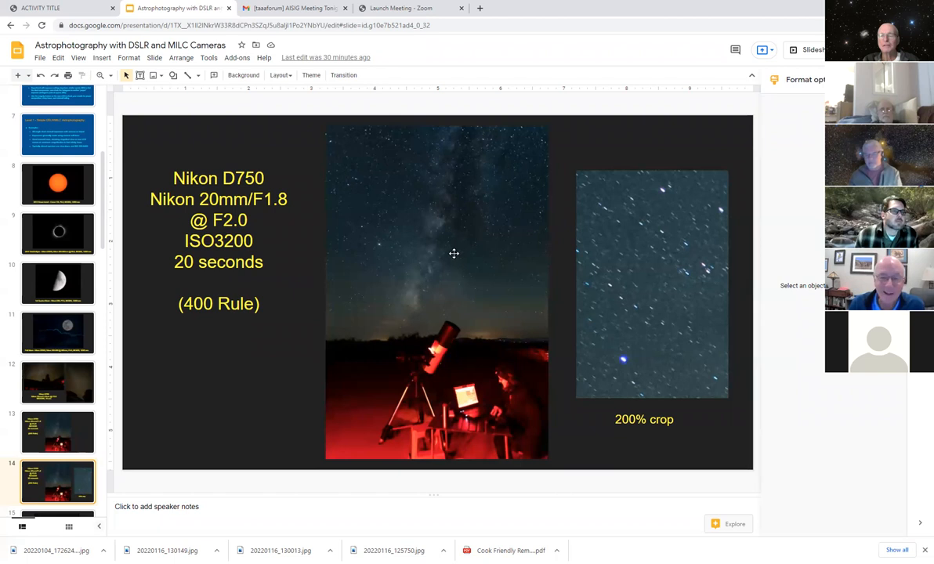
mouse_move(464, 281)
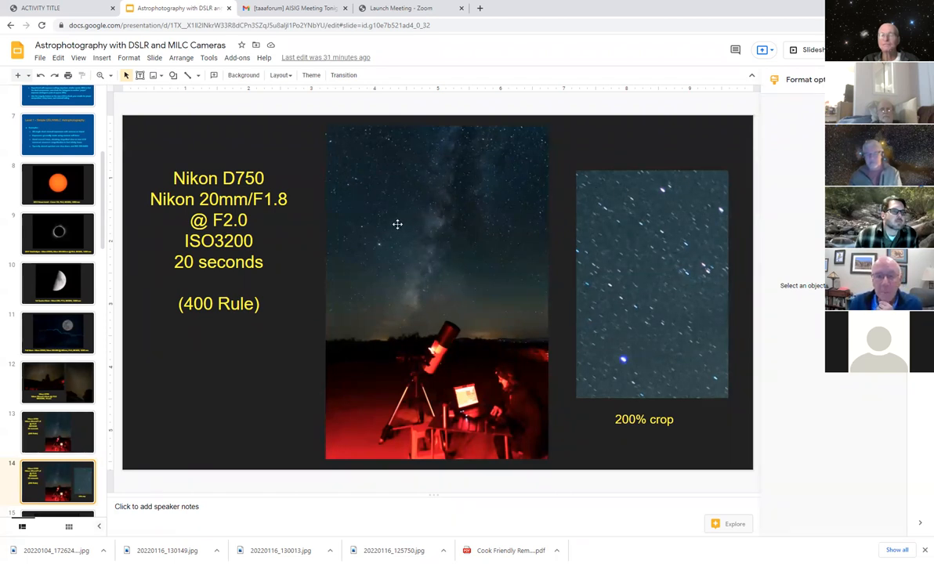
mouse_move(351, 141)
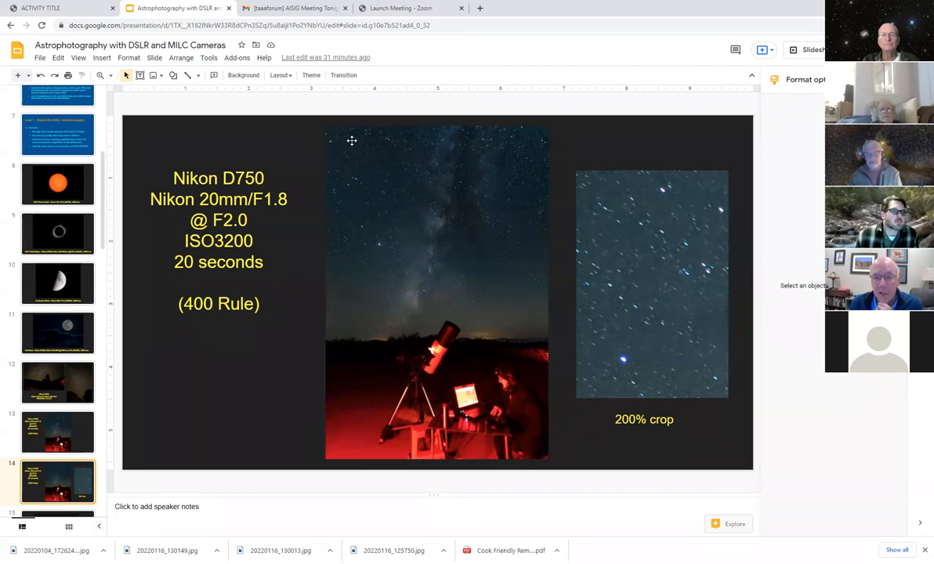
mouse_move(489, 260)
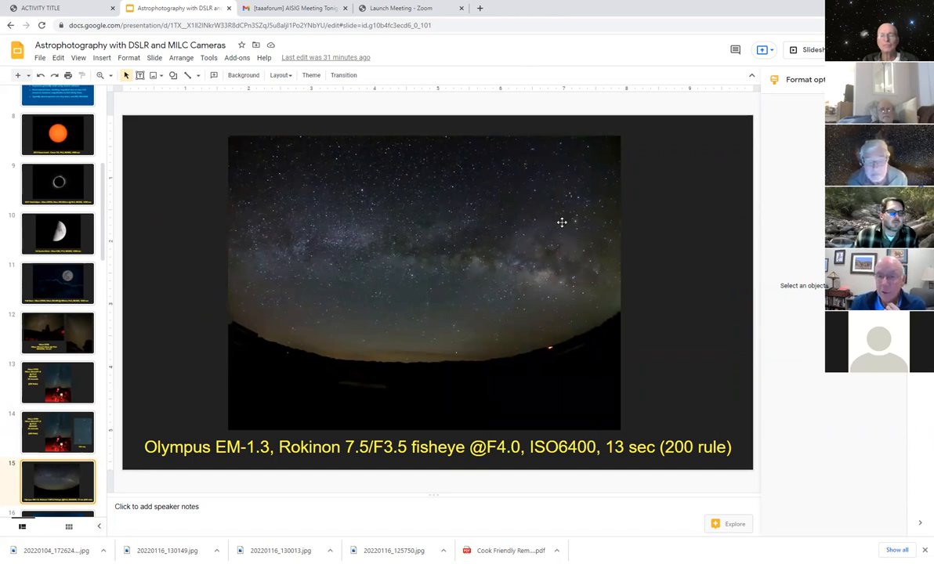
mouse_move(498, 304)
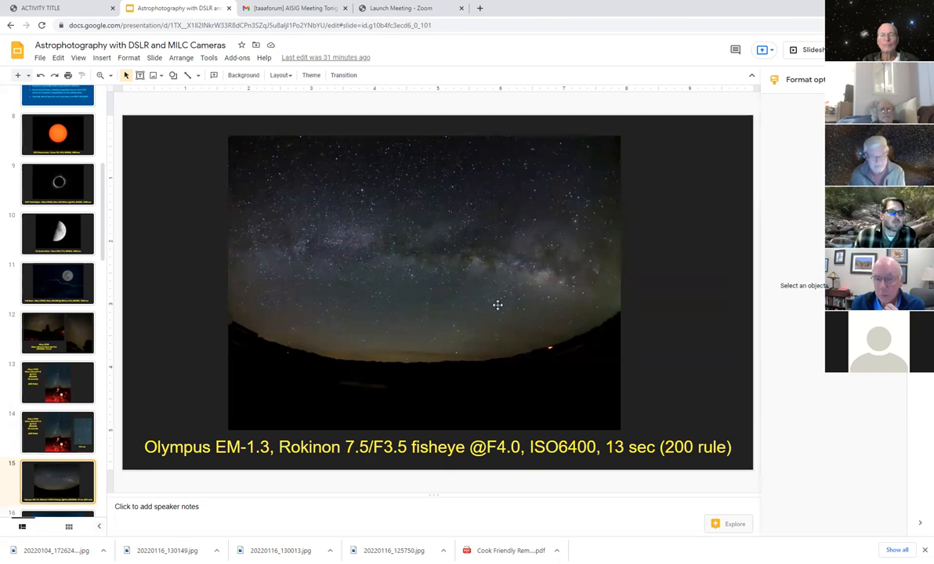
mouse_move(436, 329)
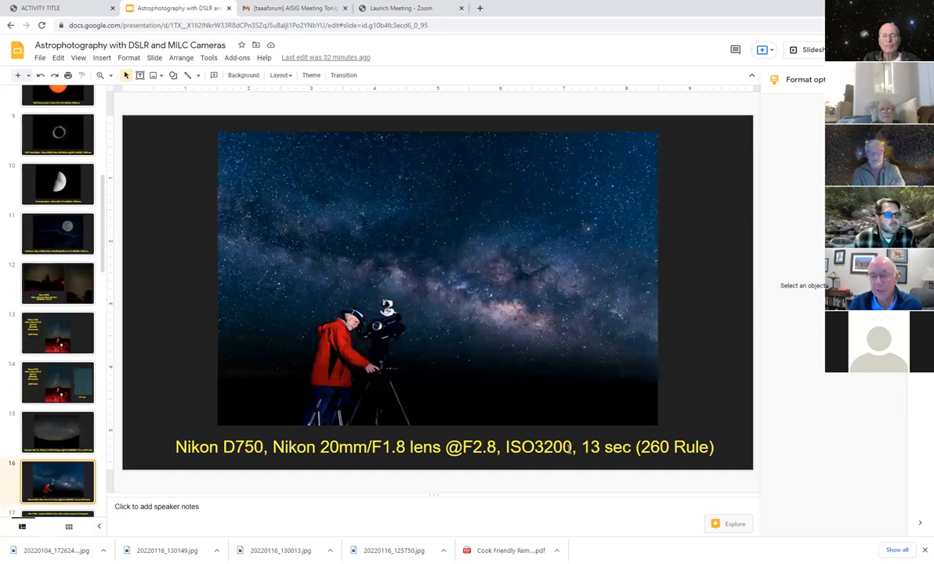
mouse_move(624, 455)
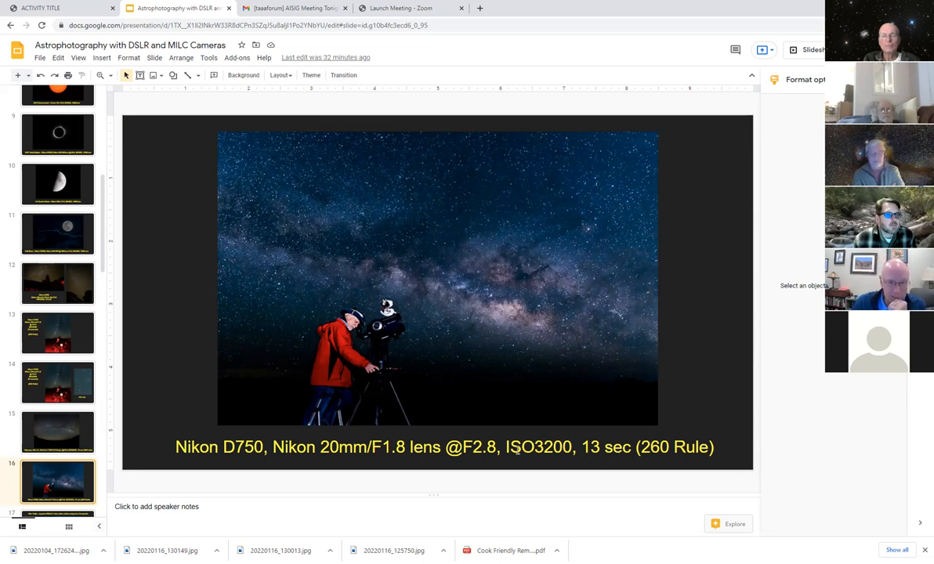
mouse_move(352, 367)
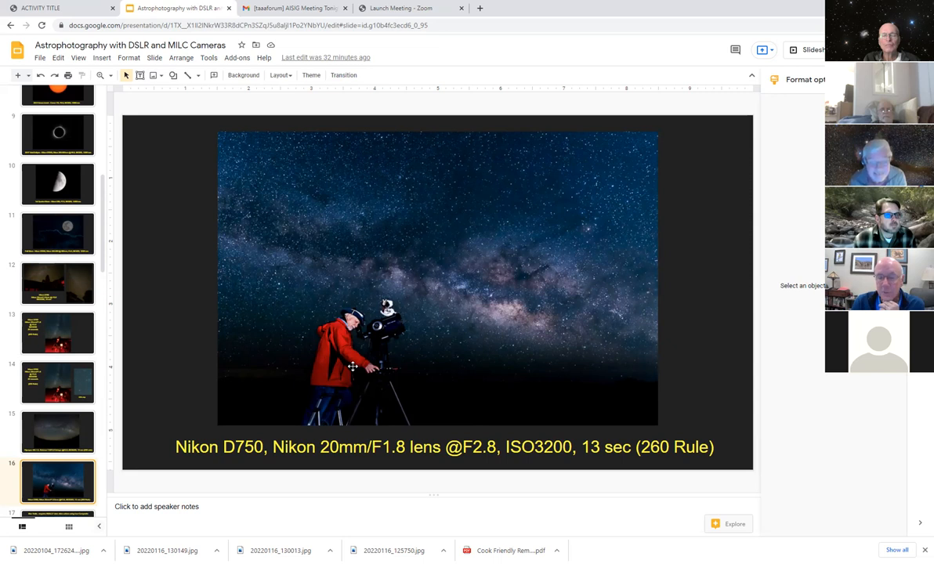
mouse_move(131, 429)
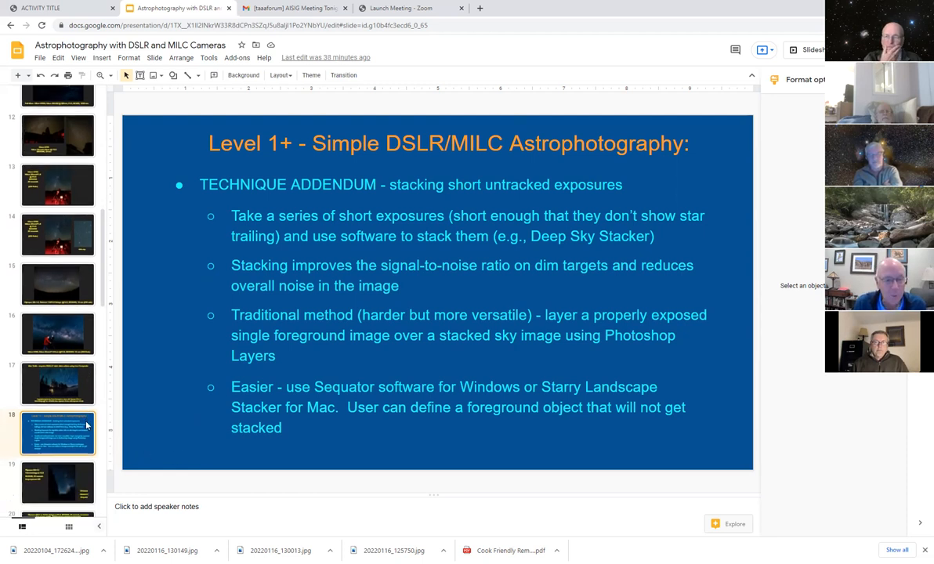
Show the Olympus EM-1.3 fisheye canyon Milky Way example, 16 frames stacked in Sequator.
left_click(58, 483)
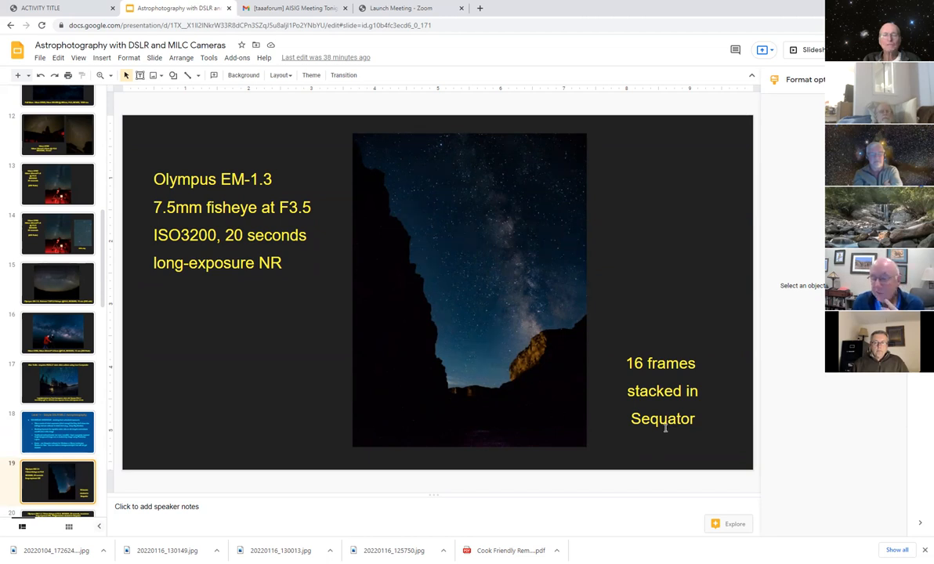
mouse_move(380, 248)
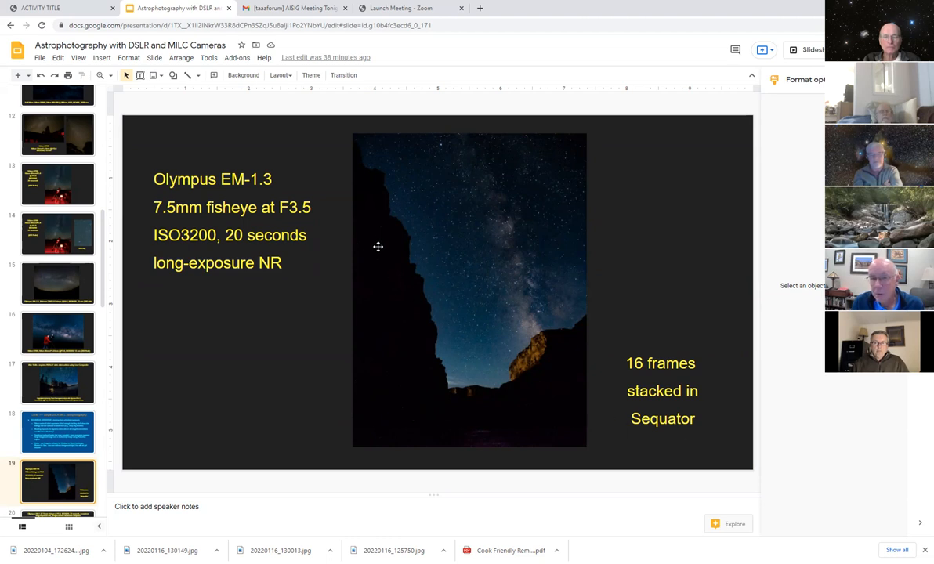
mouse_move(370, 169)
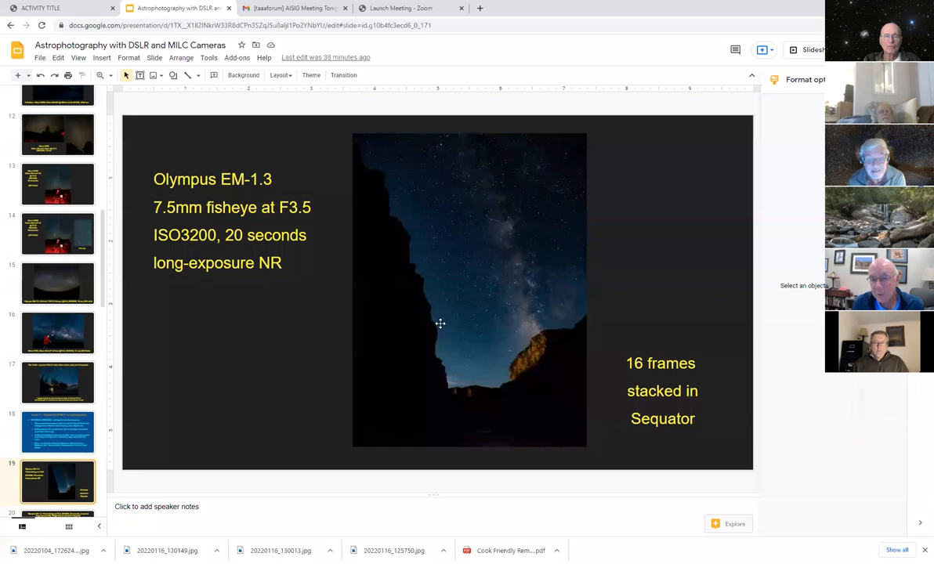
mouse_move(589, 325)
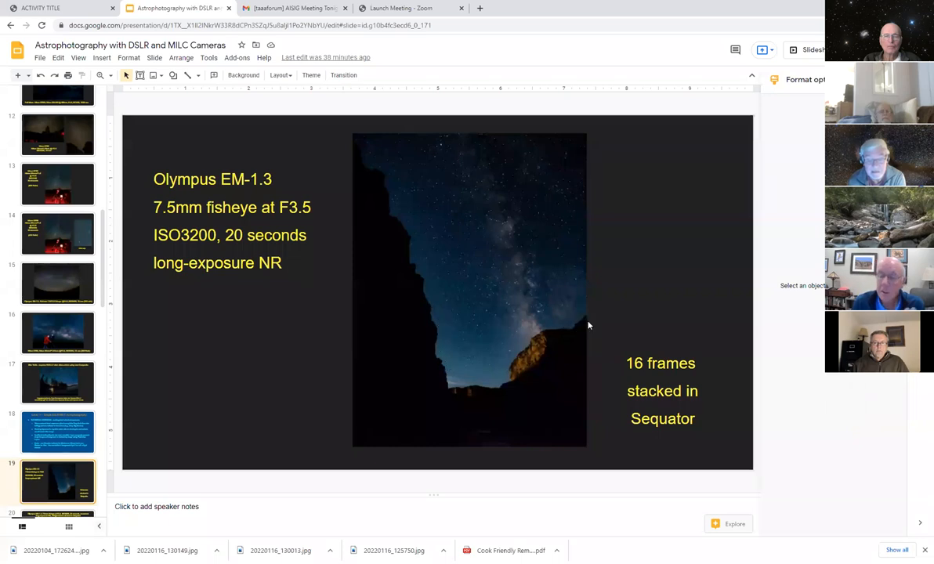
mouse_move(593, 325)
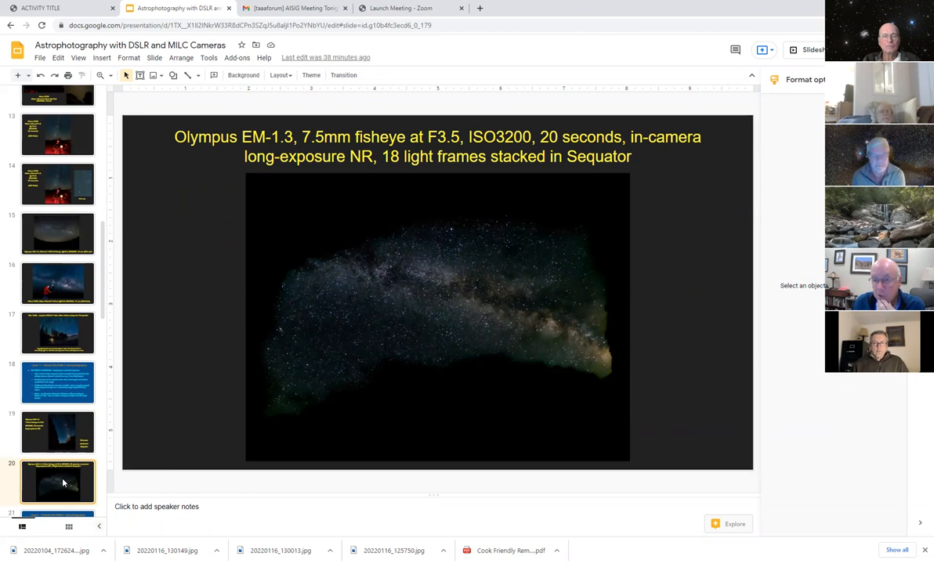
mouse_move(238, 207)
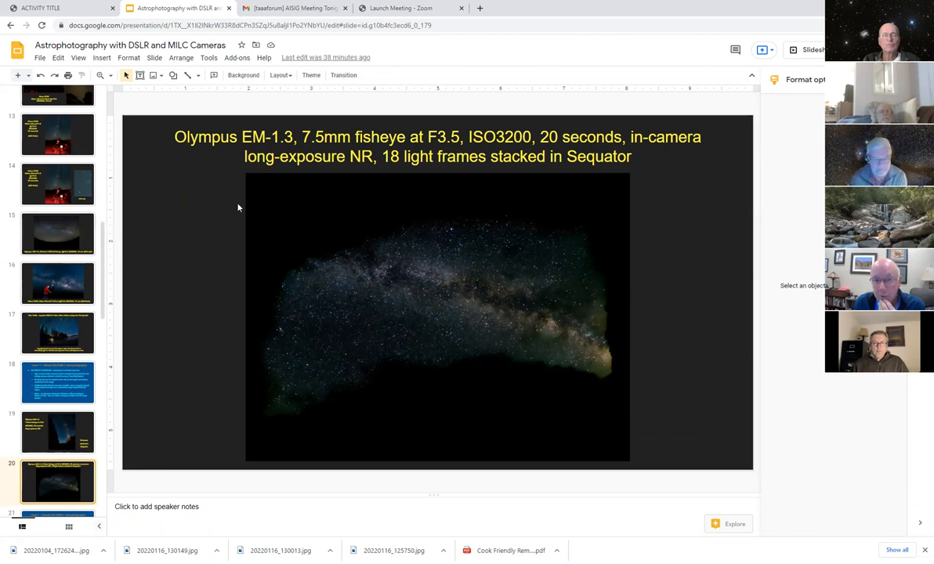
mouse_move(315, 405)
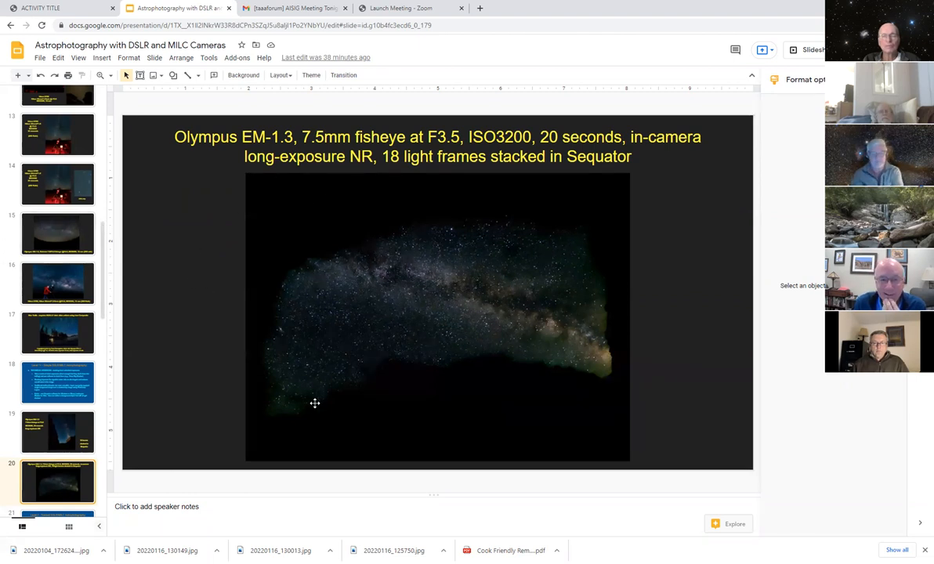
mouse_move(276, 328)
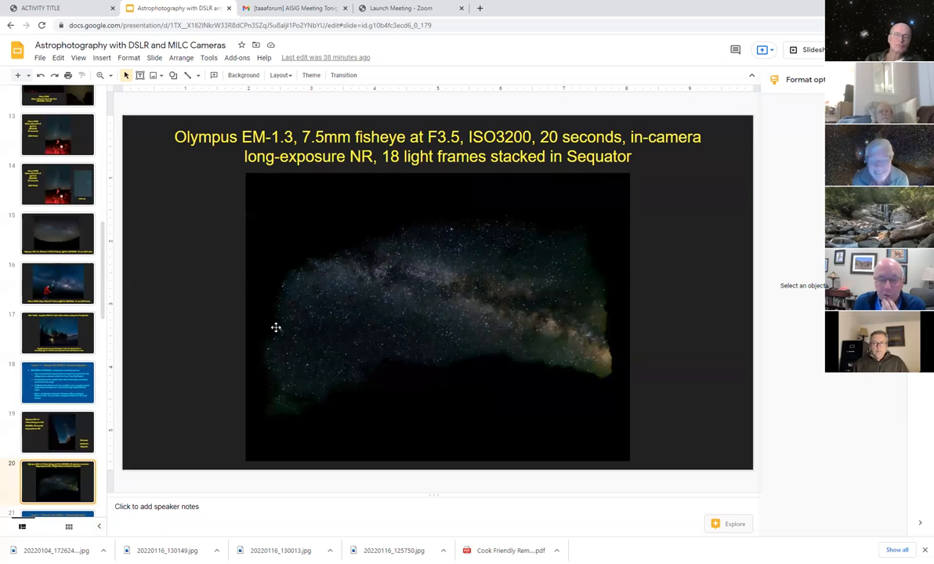
mouse_move(267, 400)
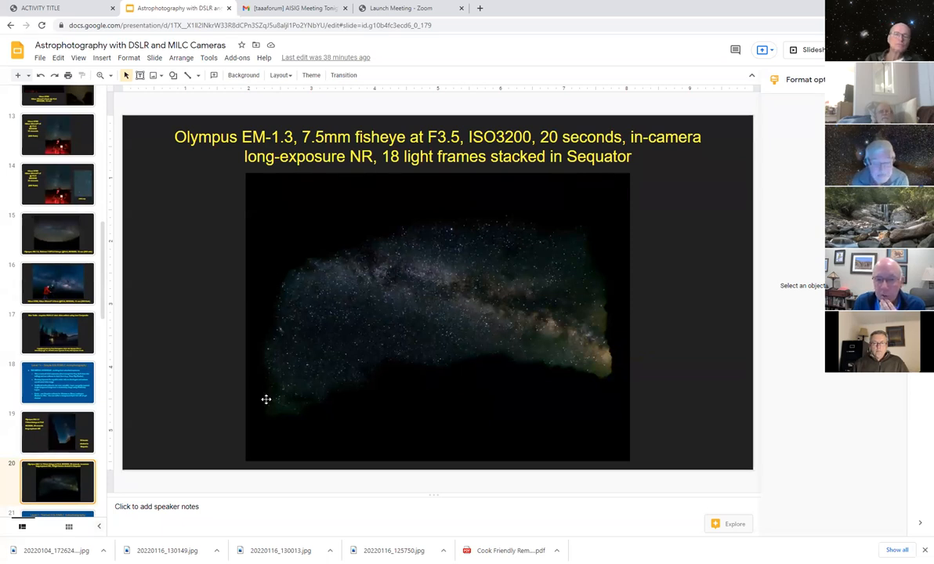
mouse_move(606, 257)
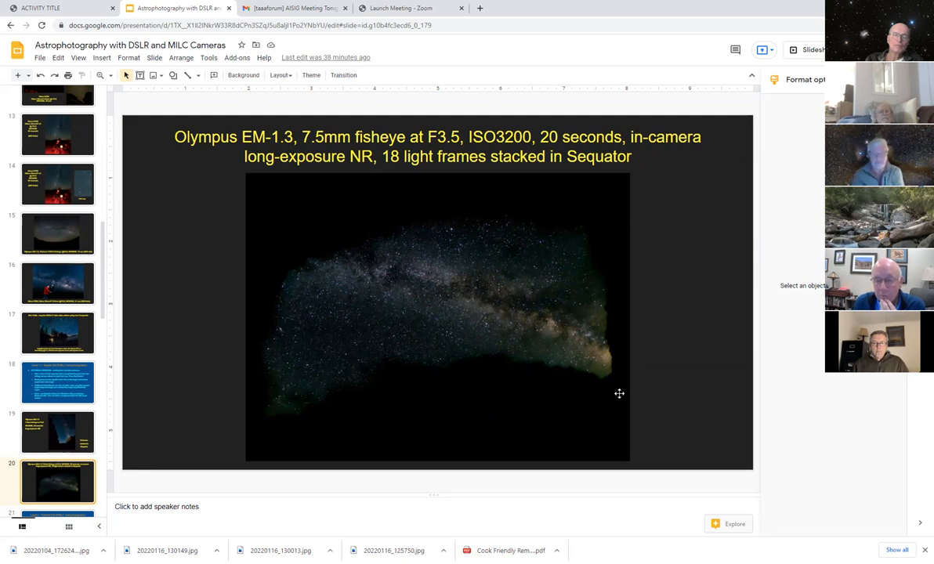
mouse_move(451, 232)
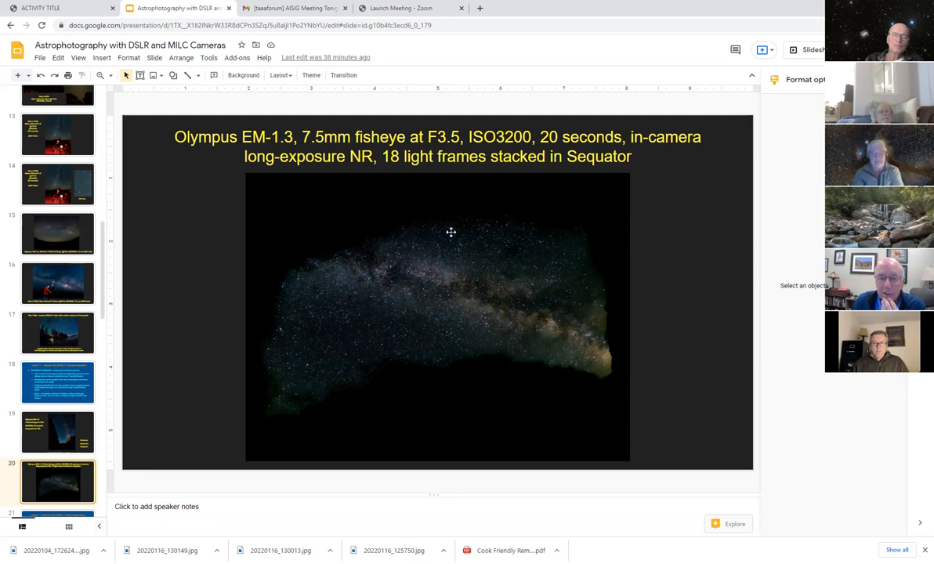
mouse_move(452, 221)
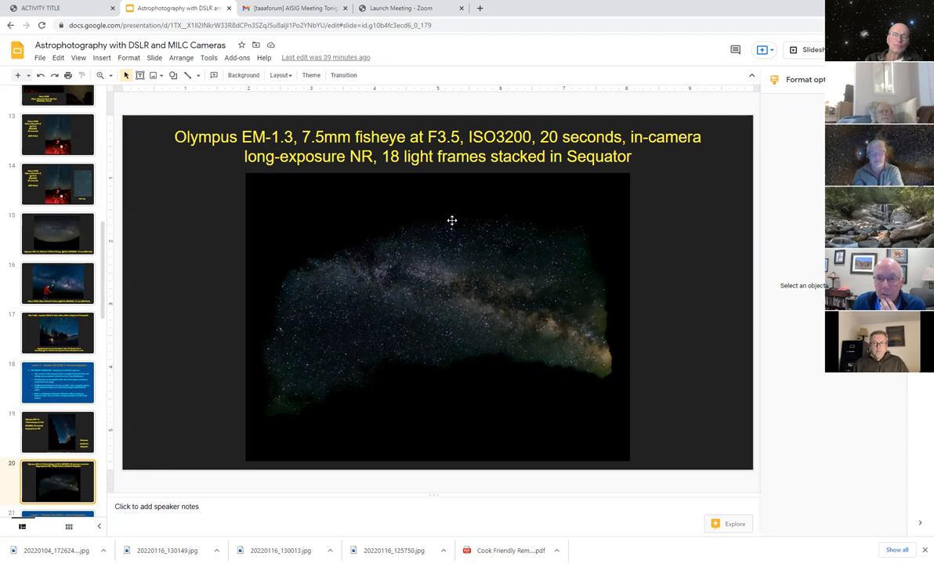
mouse_move(471, 295)
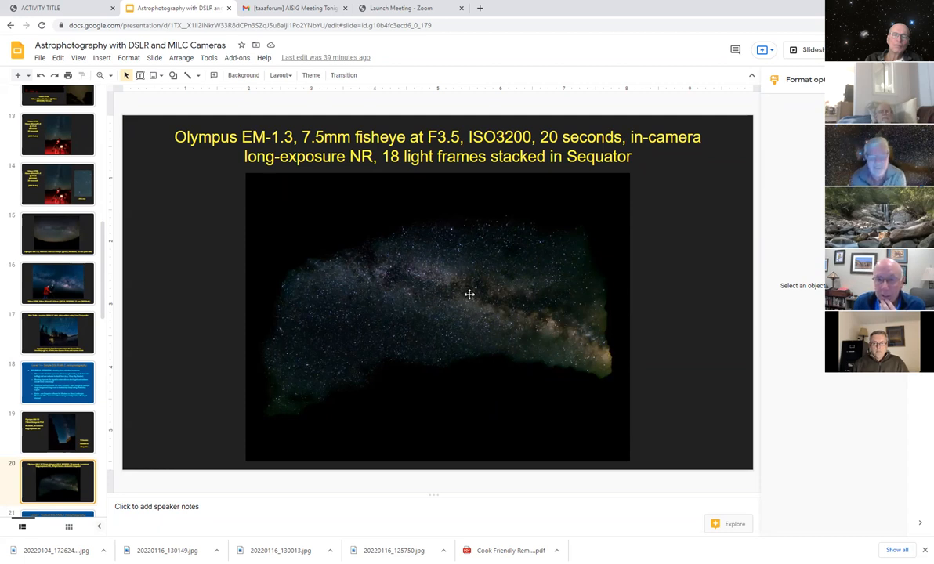
mouse_move(324, 401)
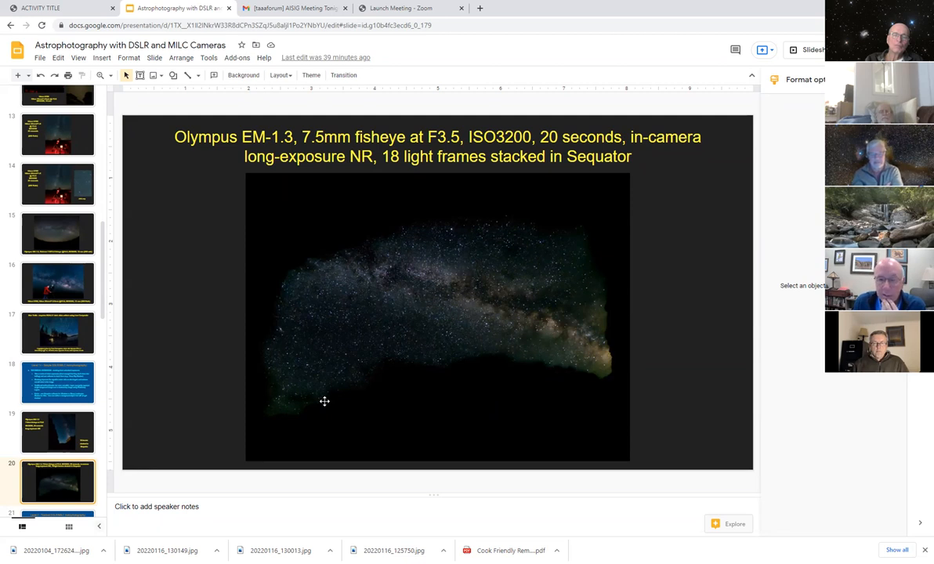
mouse_move(546, 373)
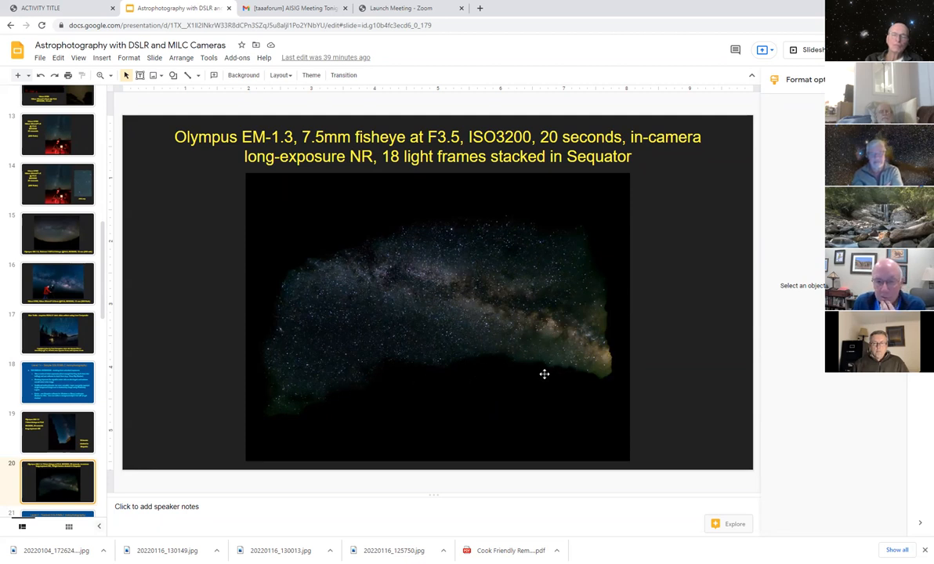
mouse_move(306, 407)
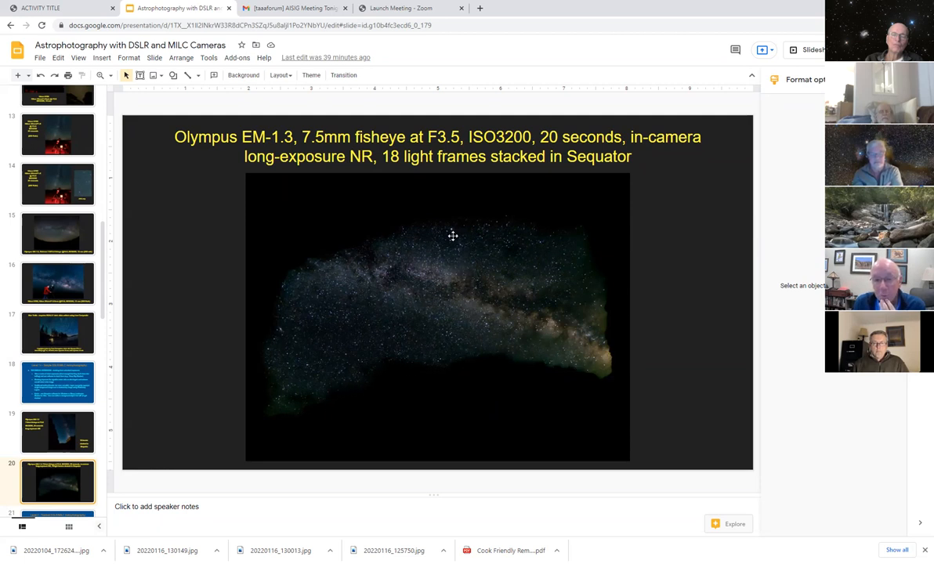
mouse_move(615, 342)
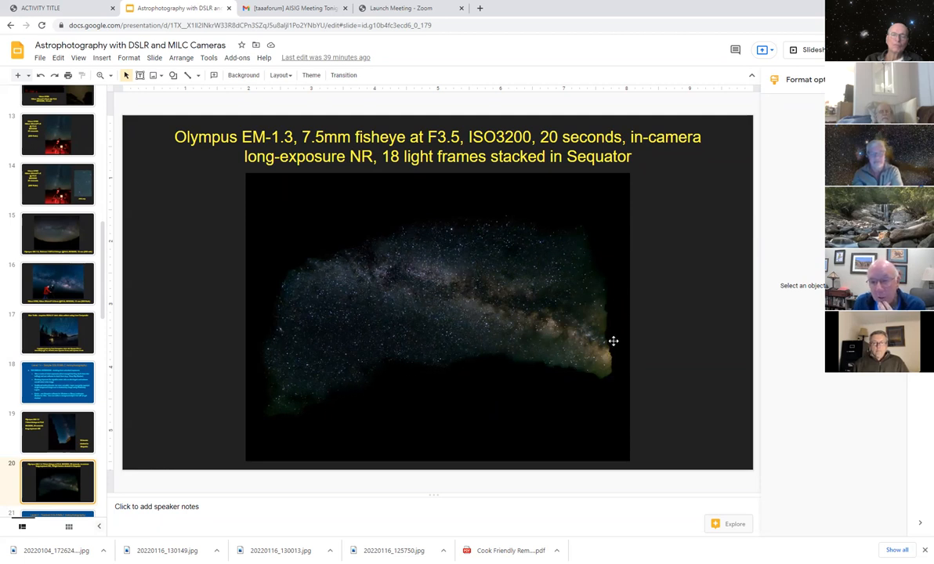
mouse_move(593, 260)
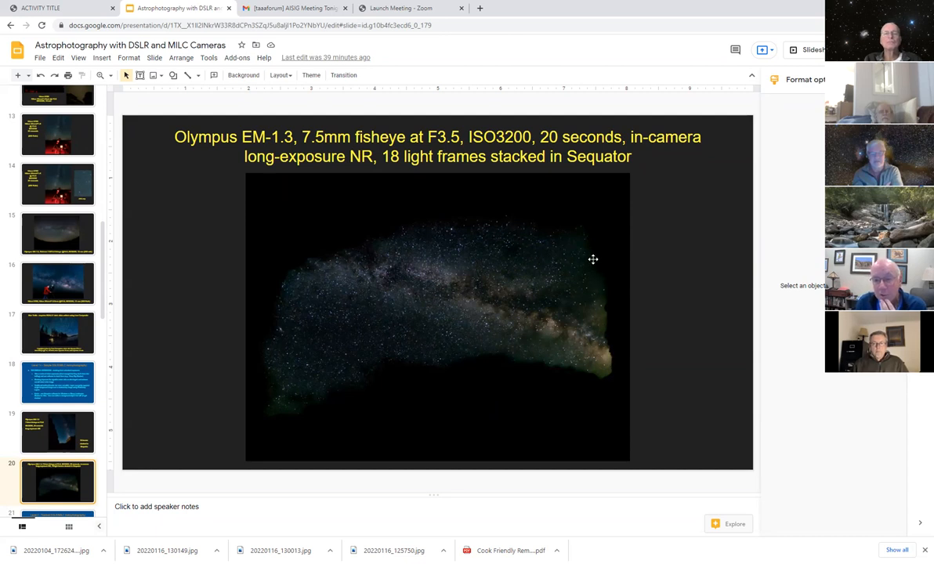
mouse_move(558, 376)
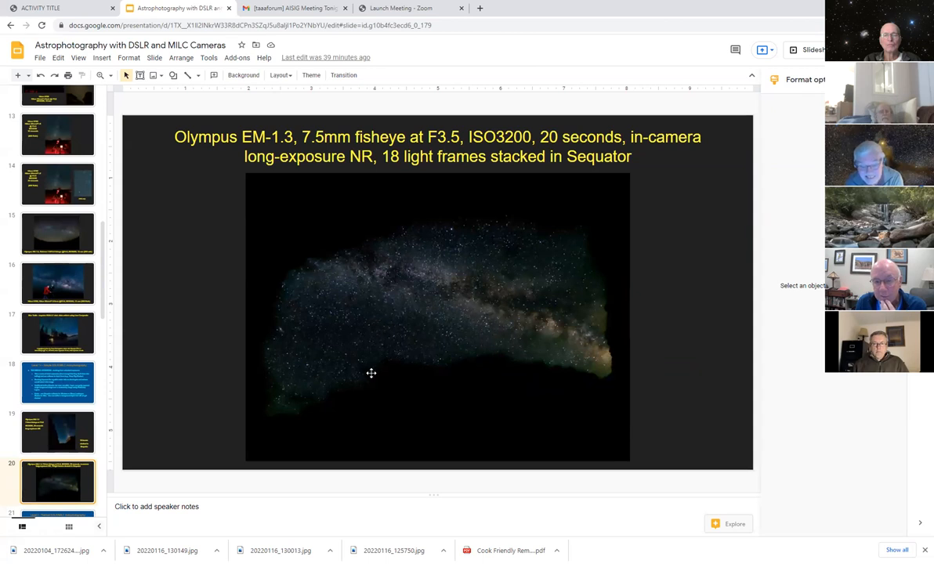
mouse_move(339, 392)
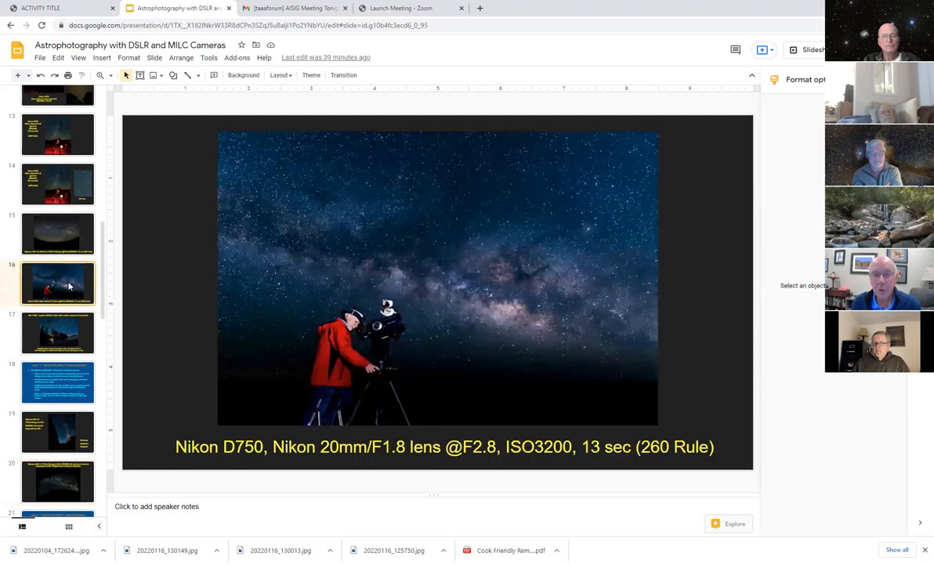
Return to the Olympus EM-1.3 canyon Milky Way slide stacked from 16 Sequator frames.
left_click(57, 432)
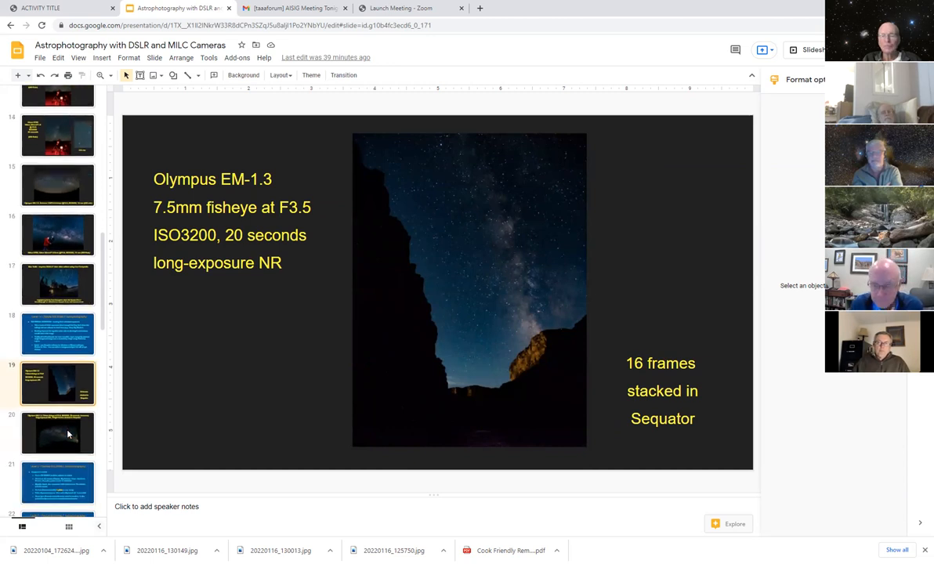
left_click(56, 482)
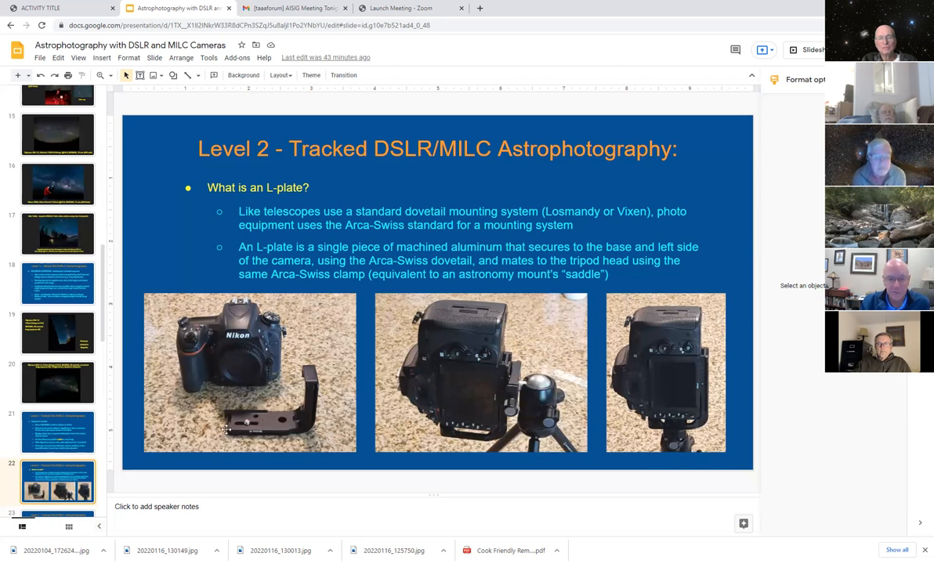
mouse_move(217, 394)
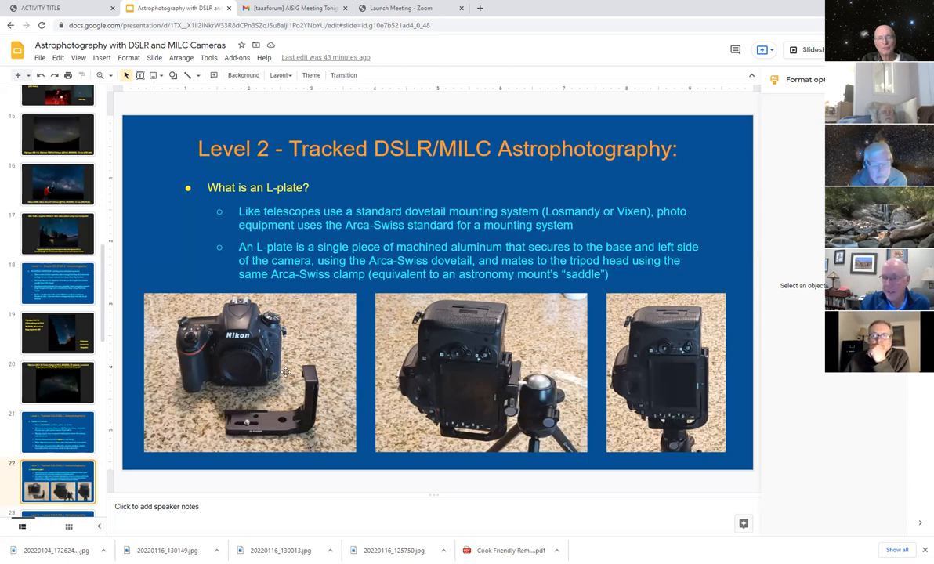
mouse_move(317, 392)
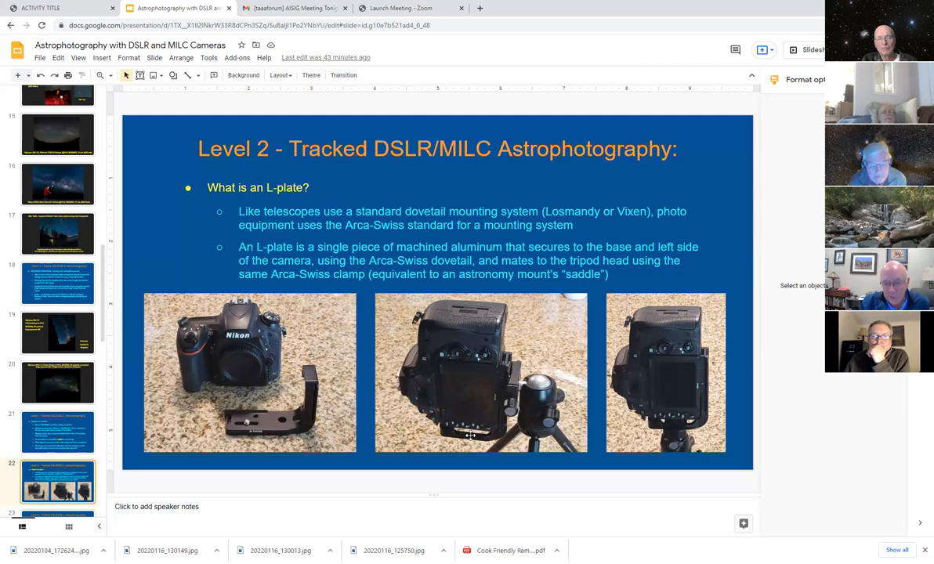
mouse_move(332, 382)
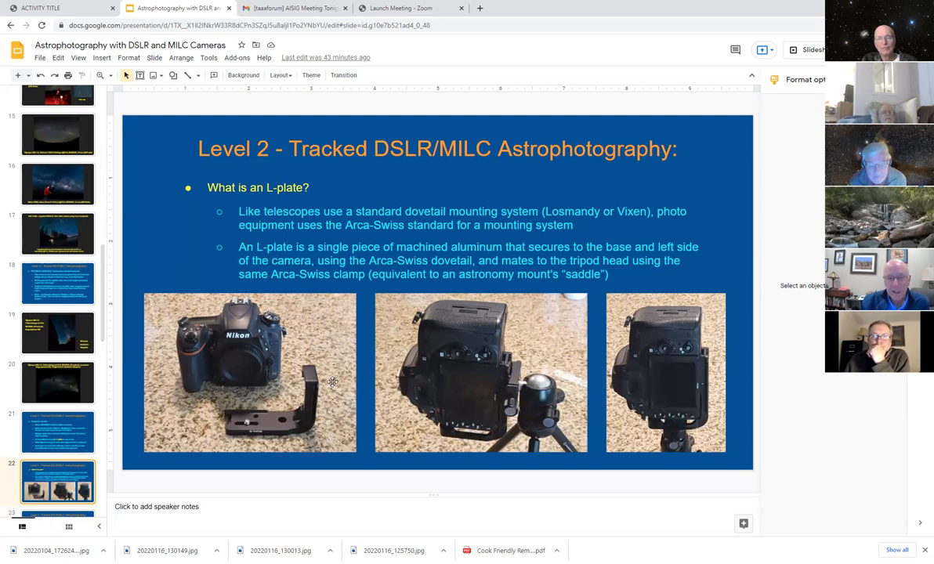
mouse_move(281, 335)
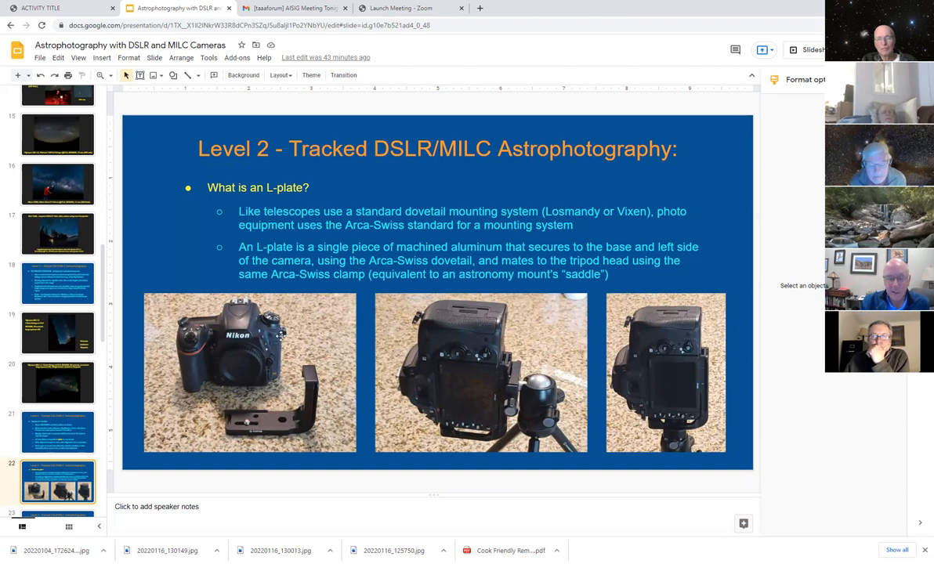
mouse_move(483, 420)
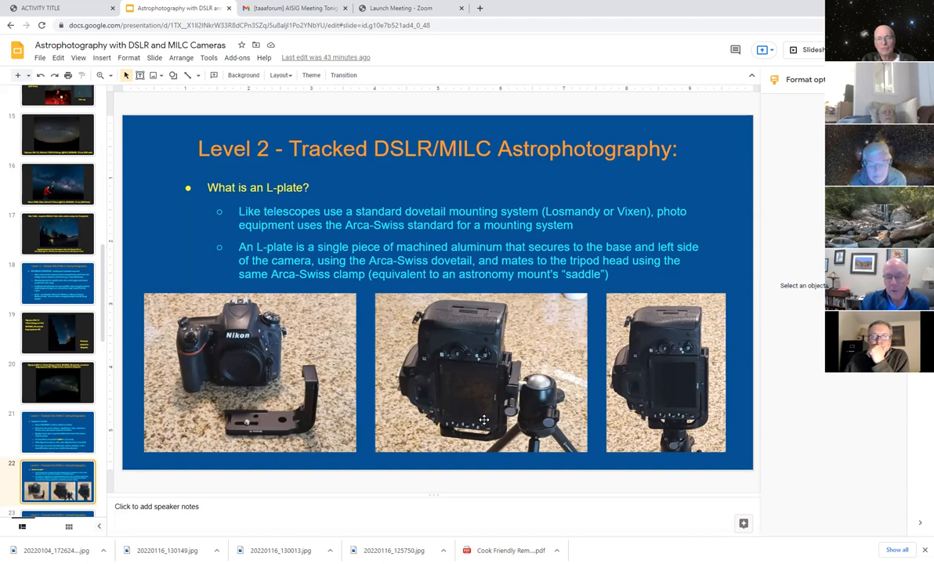
mouse_move(534, 414)
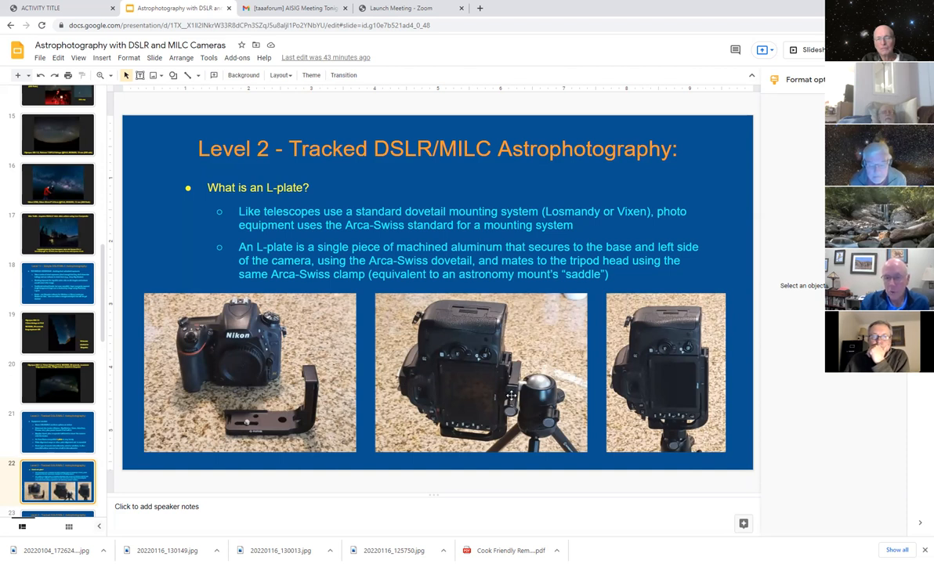
mouse_move(470, 395)
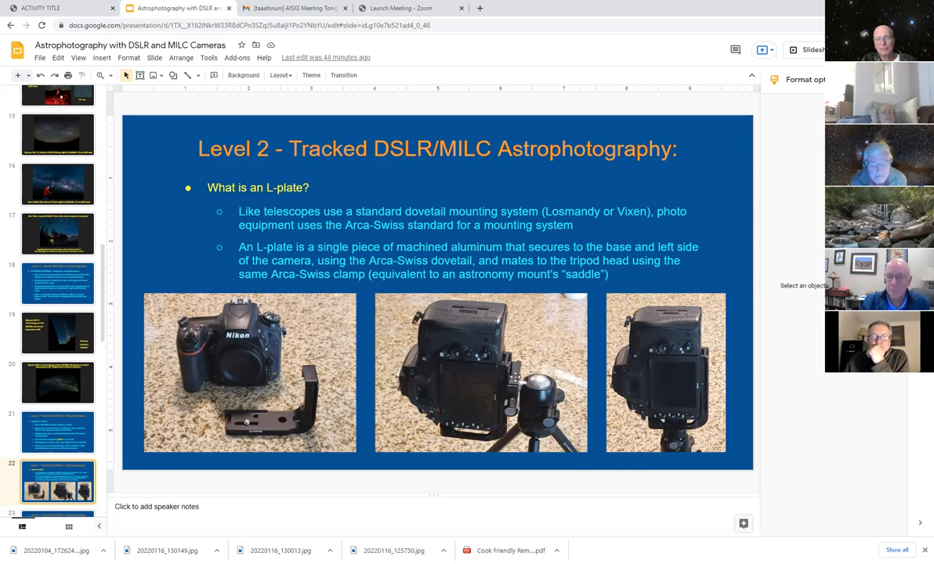
mouse_move(518, 395)
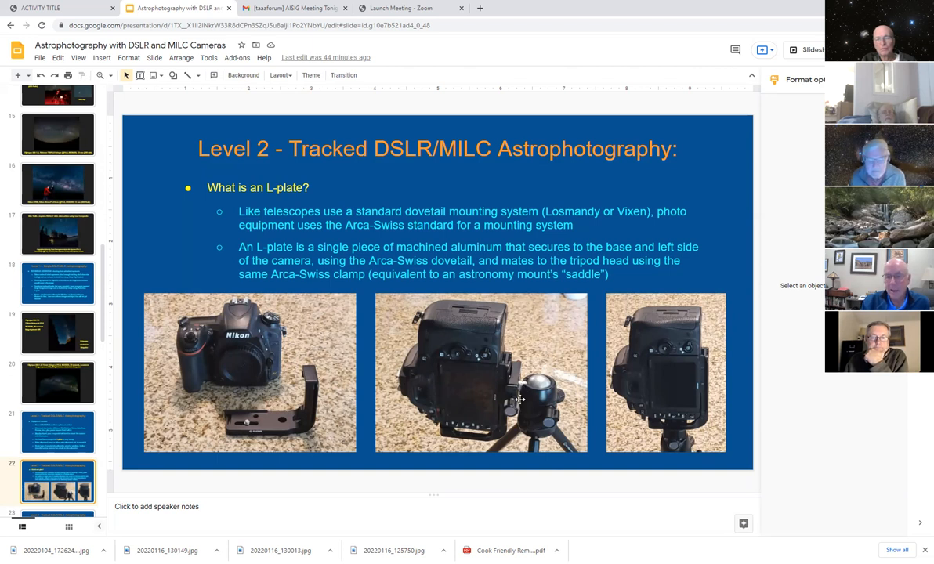
mouse_move(602, 395)
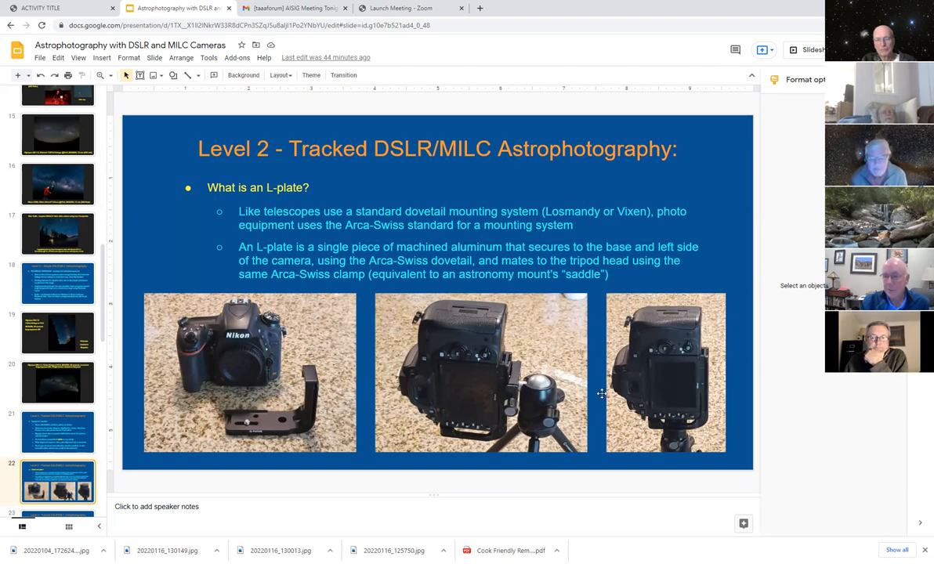
mouse_move(226, 364)
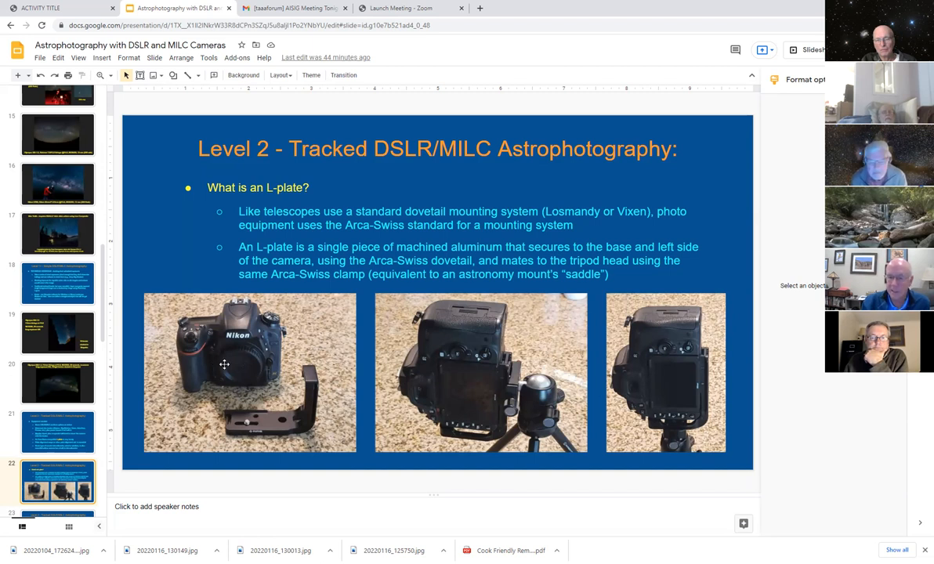
mouse_move(530, 432)
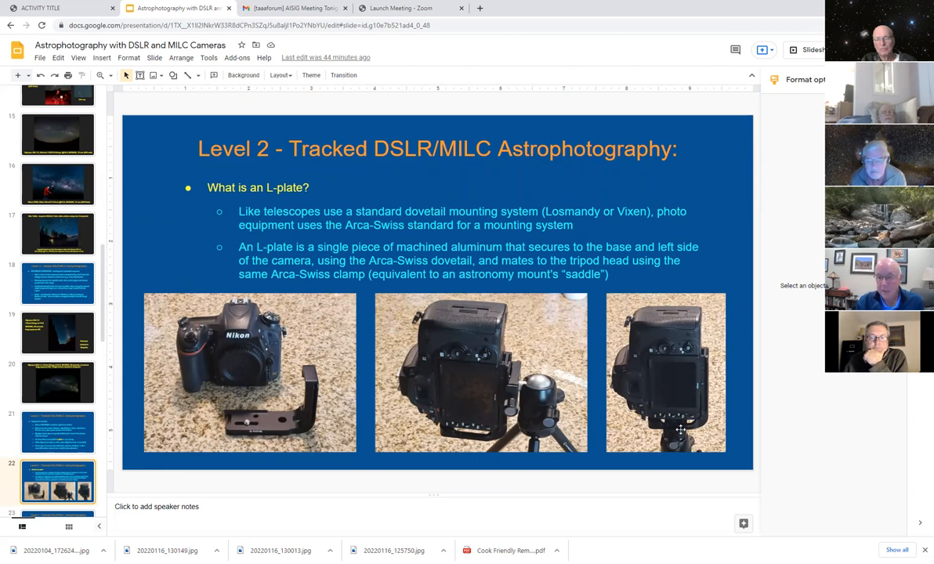
mouse_move(477, 436)
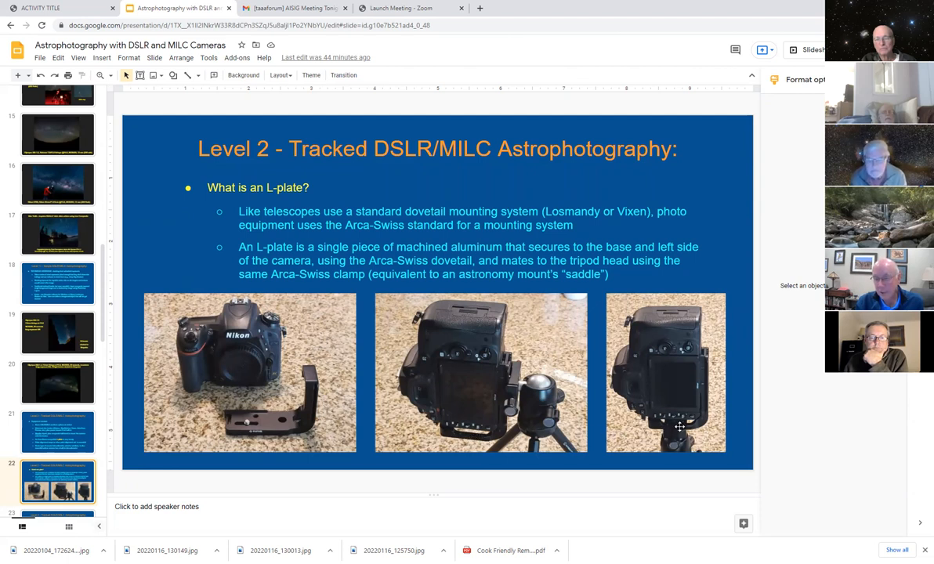
mouse_move(684, 414)
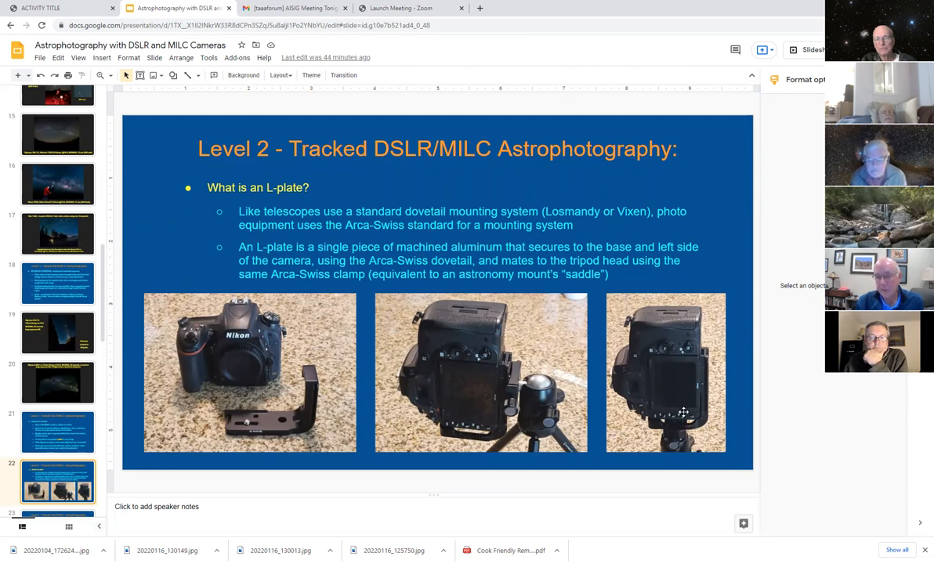
mouse_move(686, 458)
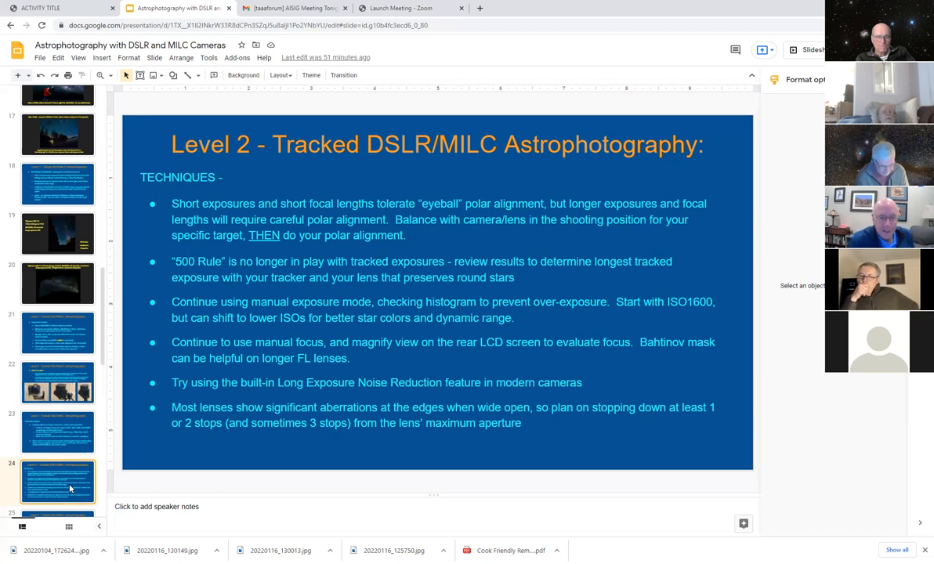
mouse_move(108, 373)
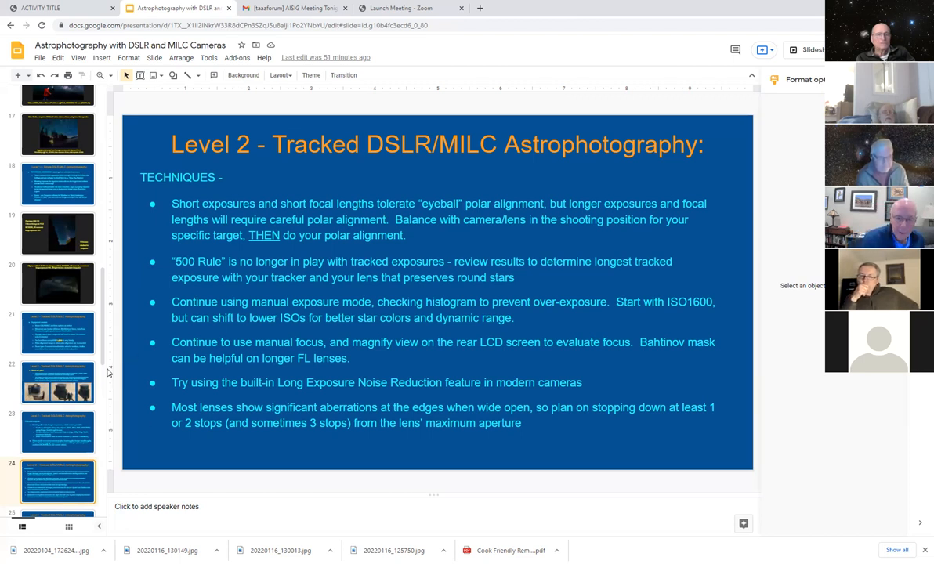
Advance to the Level 2 slide on why to stop down the lens aperture.
scroll("down", 3)
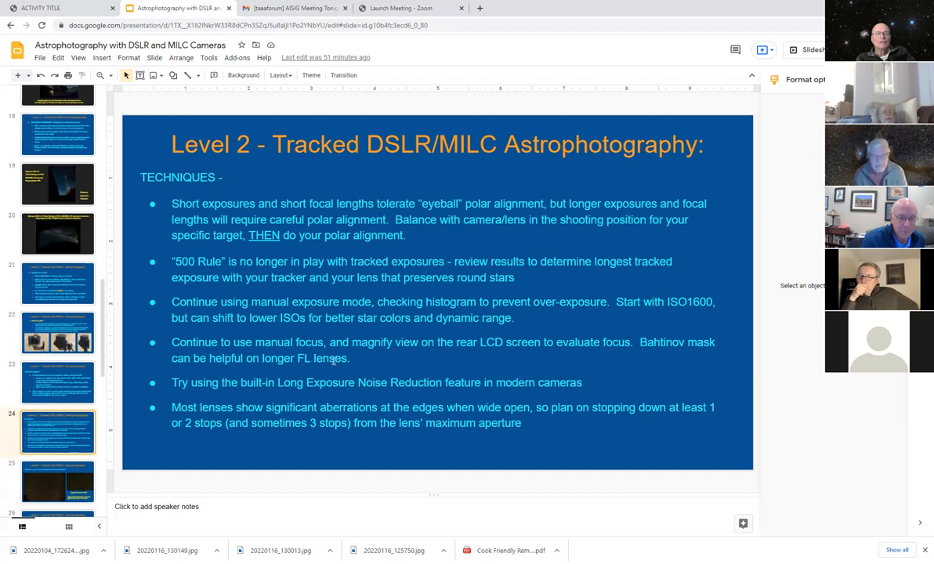
mouse_move(368, 429)
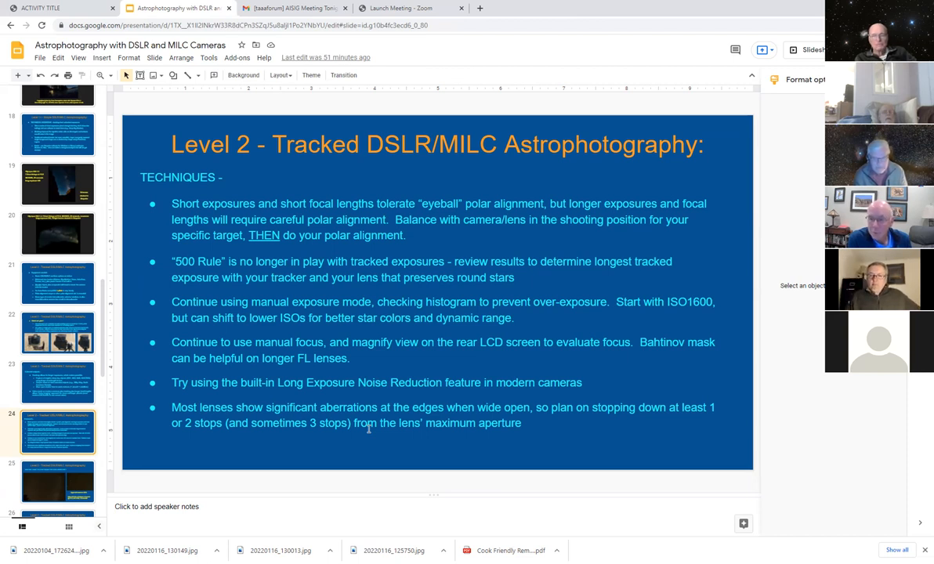
left_click(56, 481)
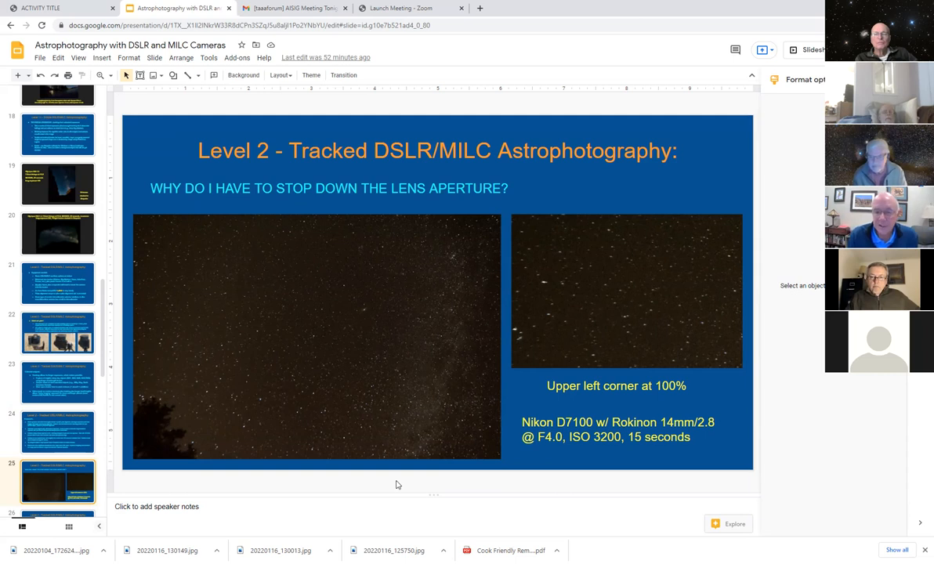
mouse_move(559, 449)
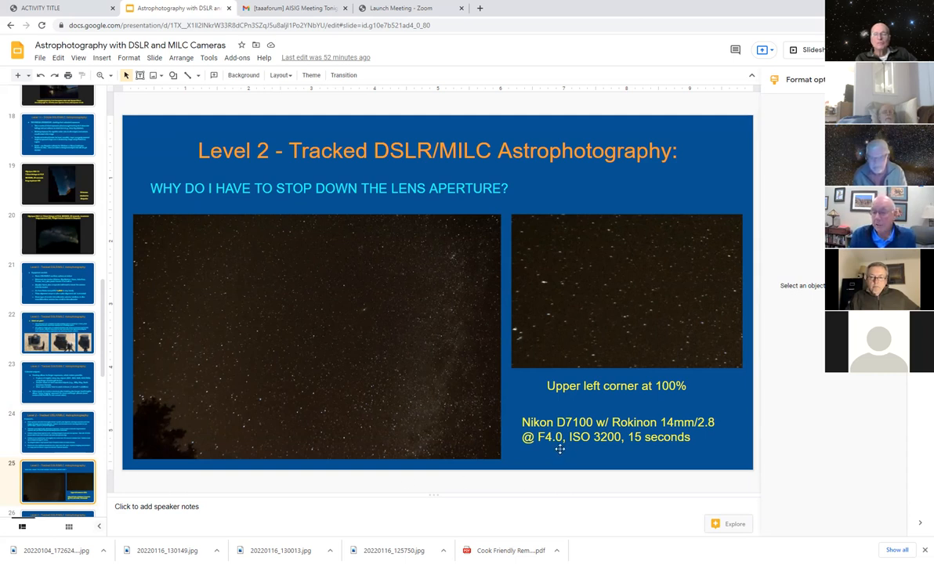
mouse_move(545, 276)
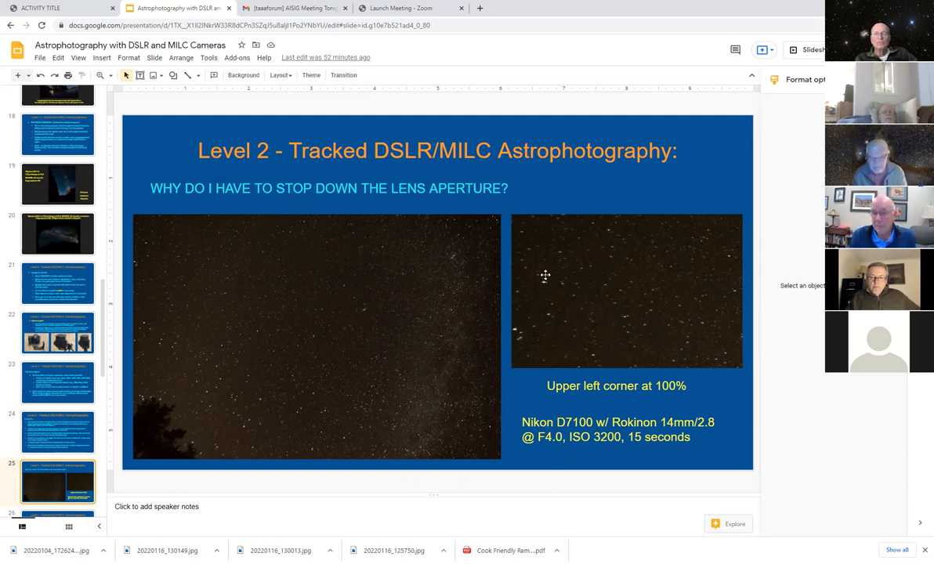
mouse_move(562, 332)
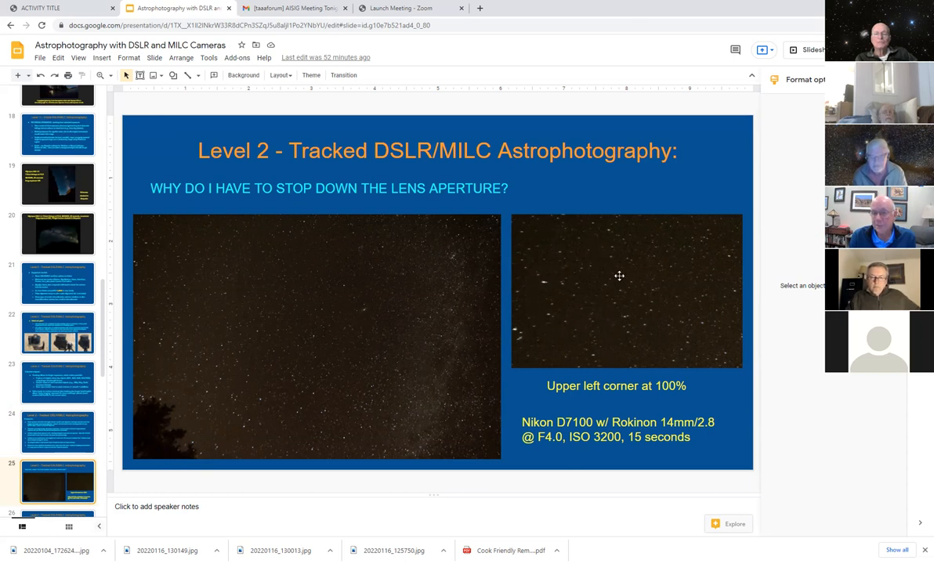
mouse_move(348, 339)
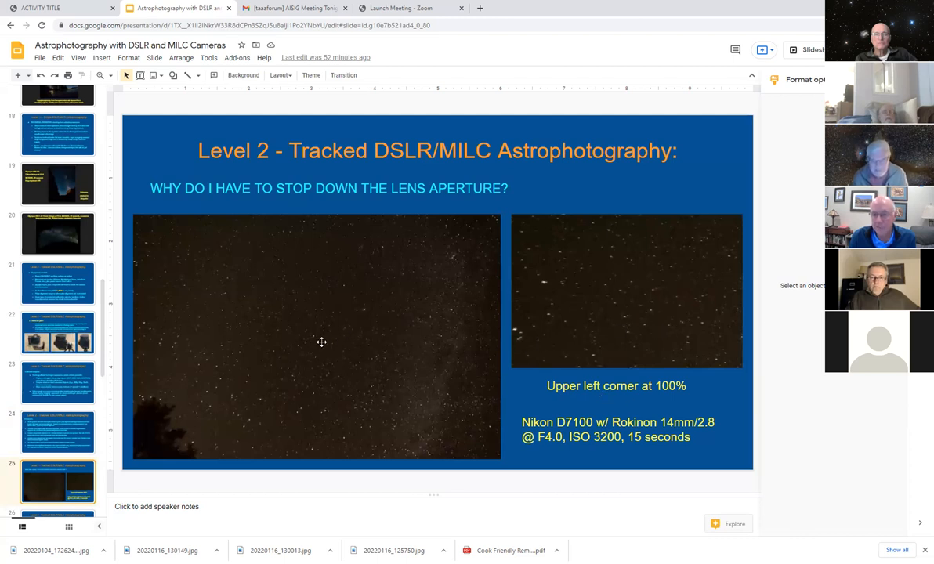
mouse_move(577, 235)
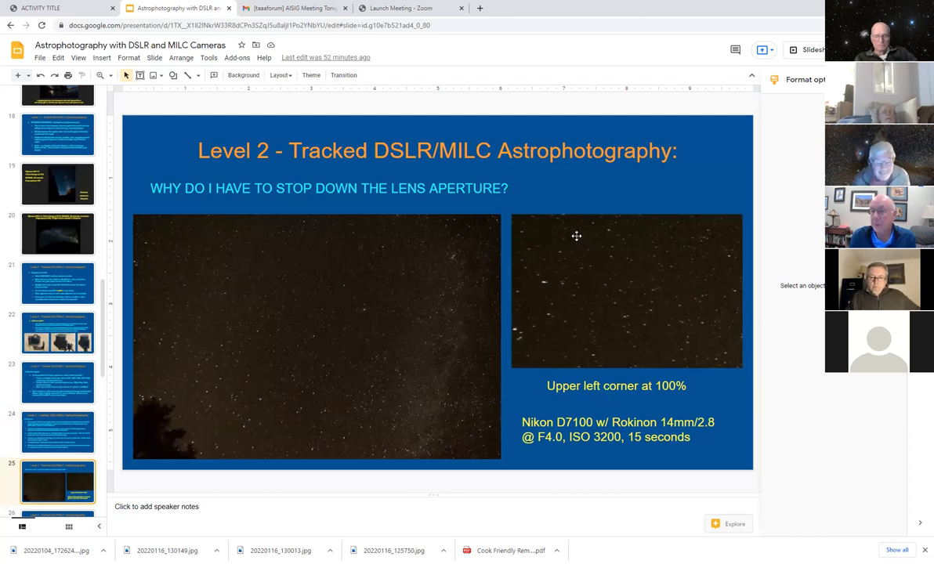
mouse_move(175, 401)
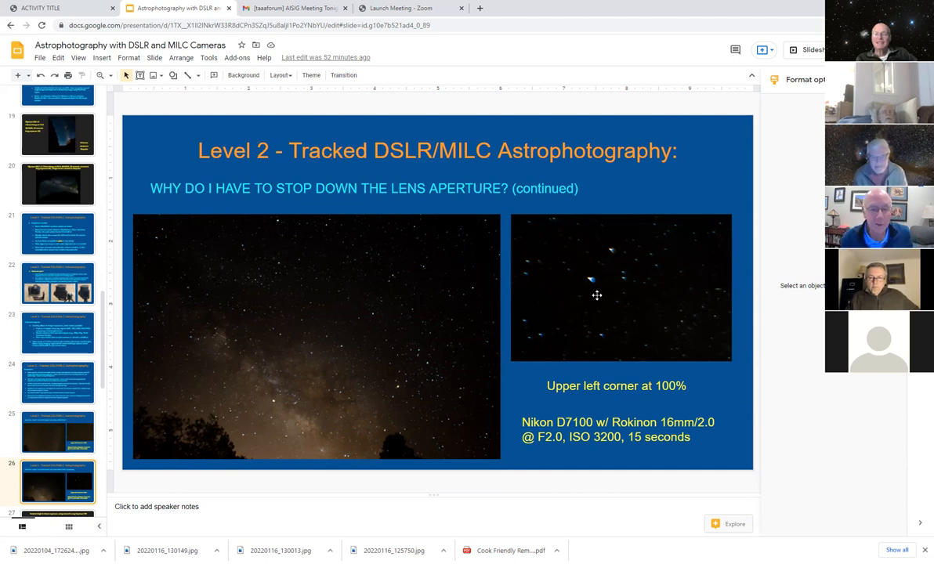
mouse_move(392, 341)
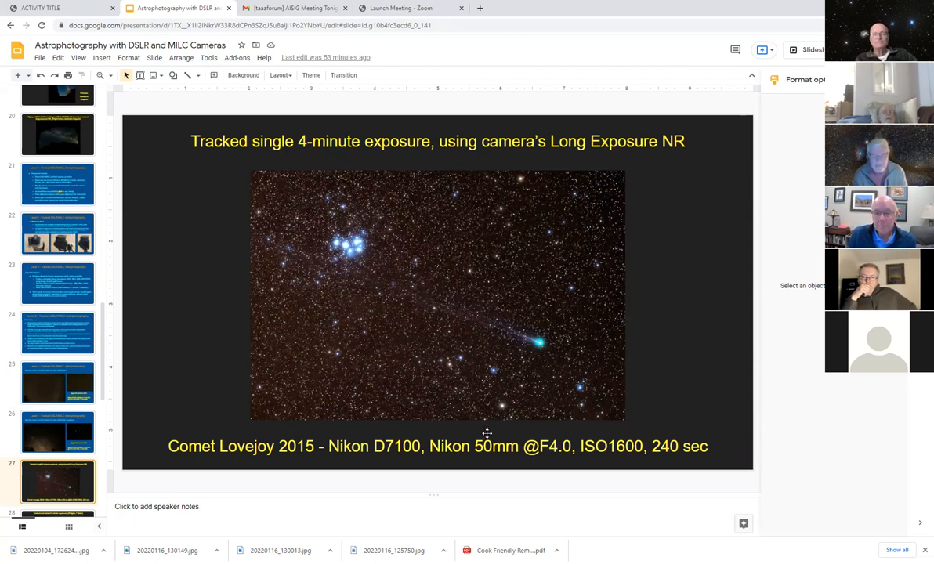
mouse_move(533, 259)
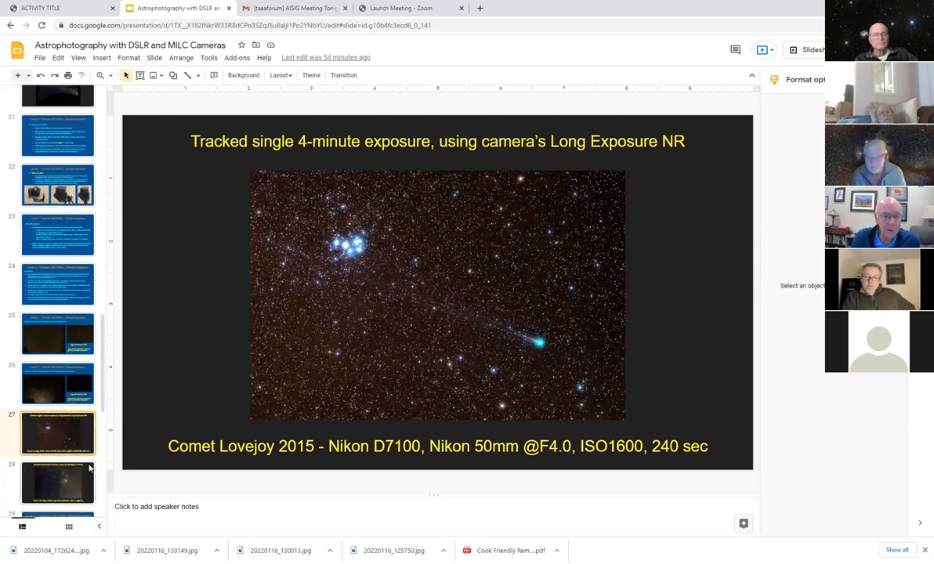
Advance to the tracked, stacked 3-minute exposures slide (23 lights, 7 darks, Canon T2i at F4.0).
left_click(57, 483)
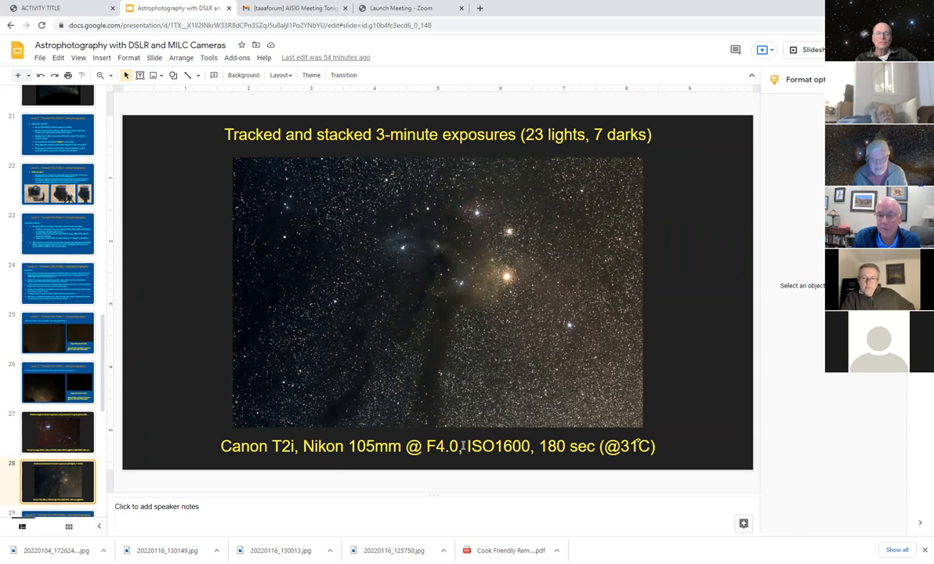
mouse_move(458, 400)
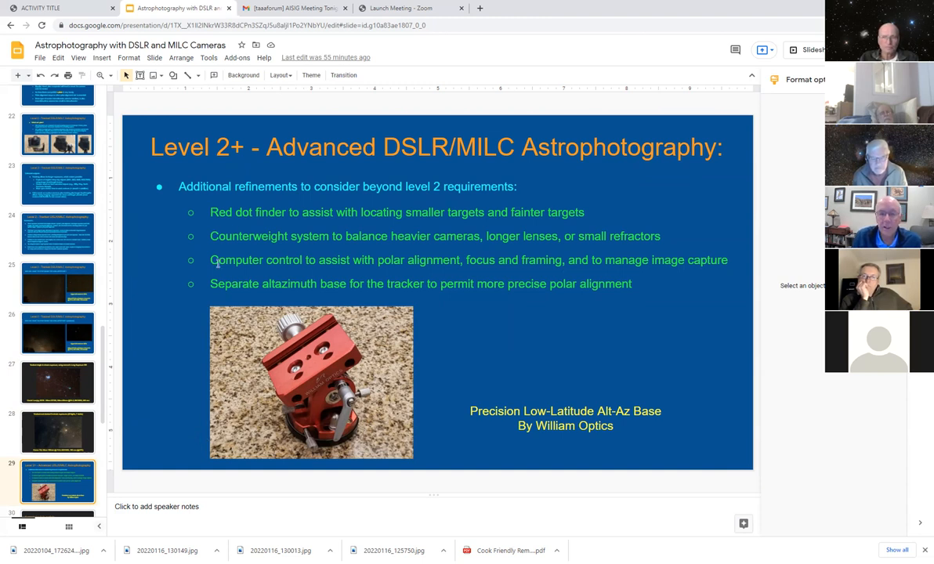
mouse_move(317, 218)
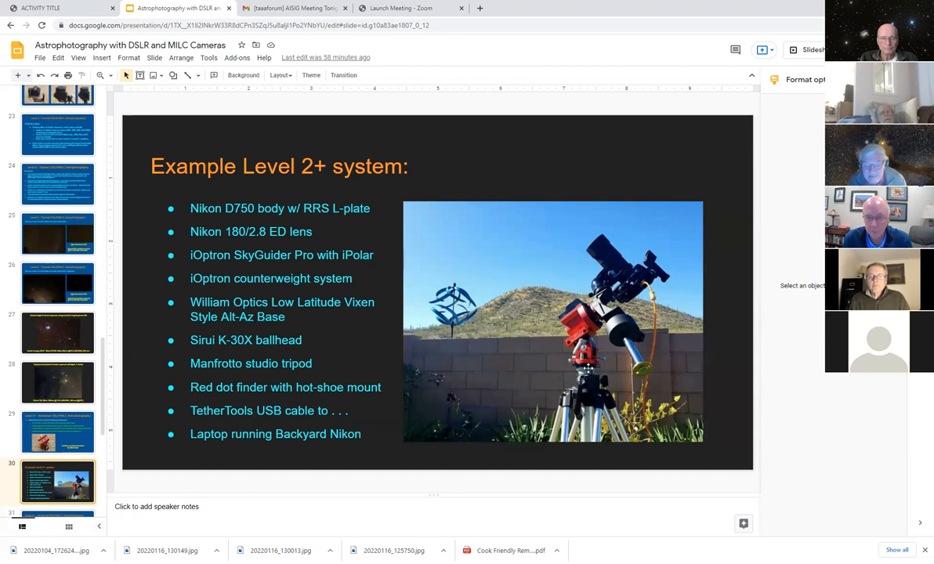
mouse_move(606, 272)
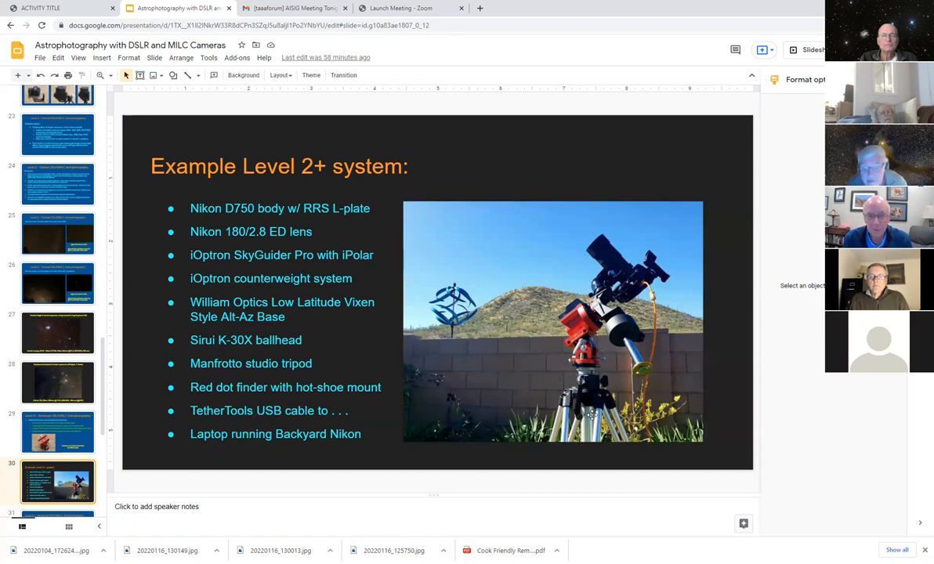
mouse_move(670, 271)
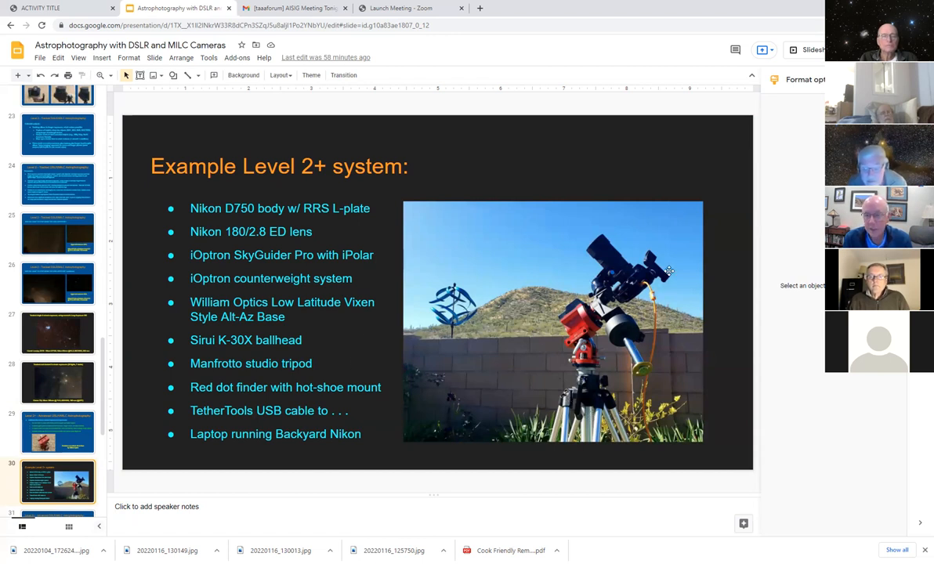
mouse_move(657, 379)
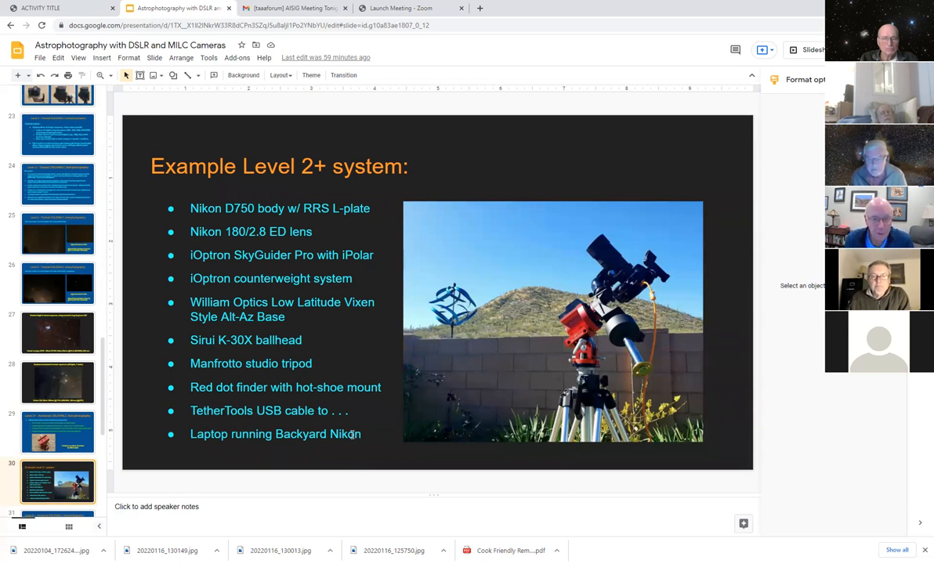
left_click(56, 481)
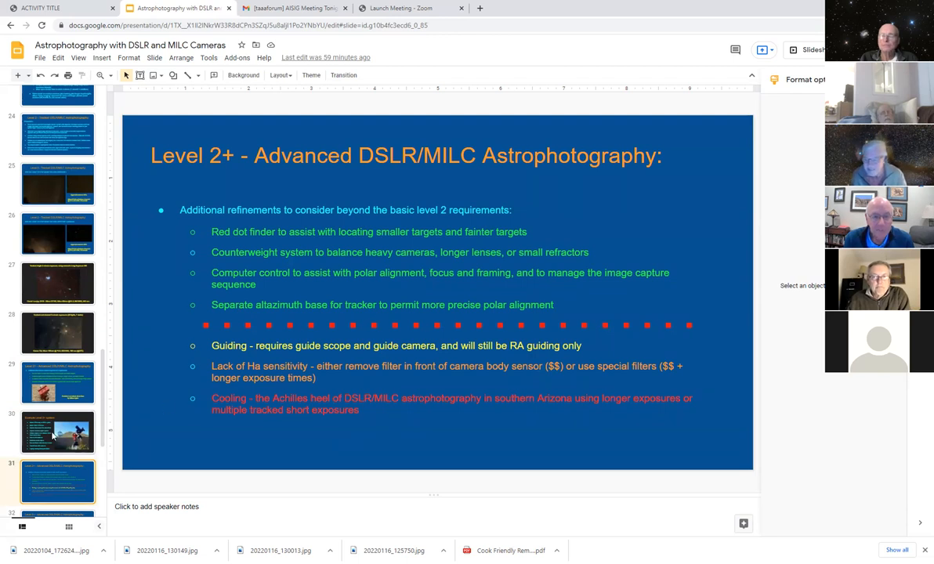
left_click(56, 433)
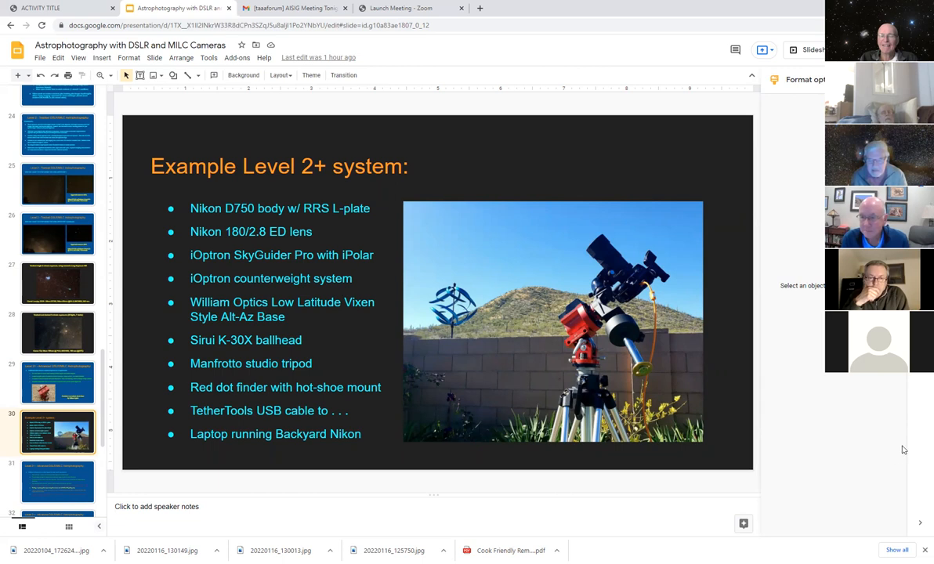
mouse_move(875, 449)
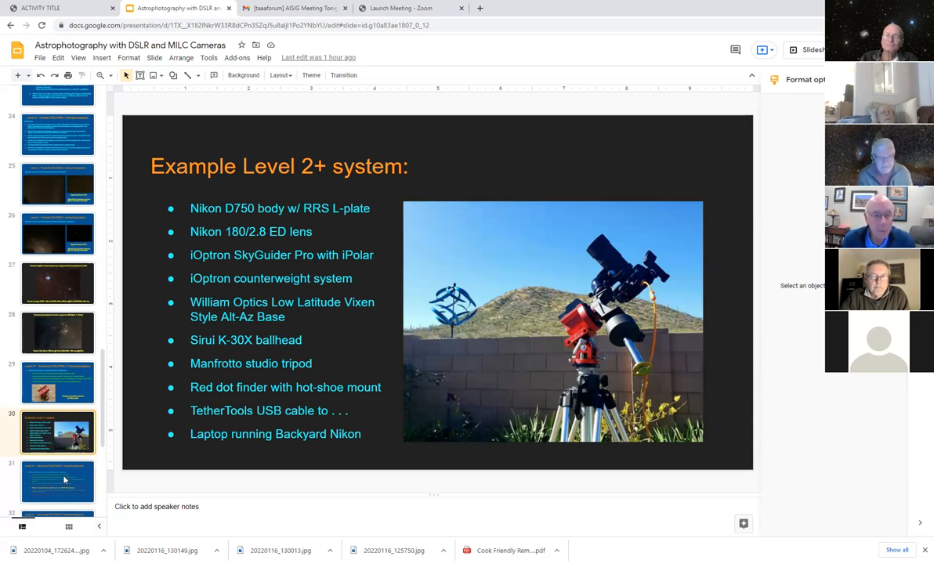
Show the Level 2+ Advanced slide noting guiding, Ha sensitivity and cooling refinements.
left_click(58, 483)
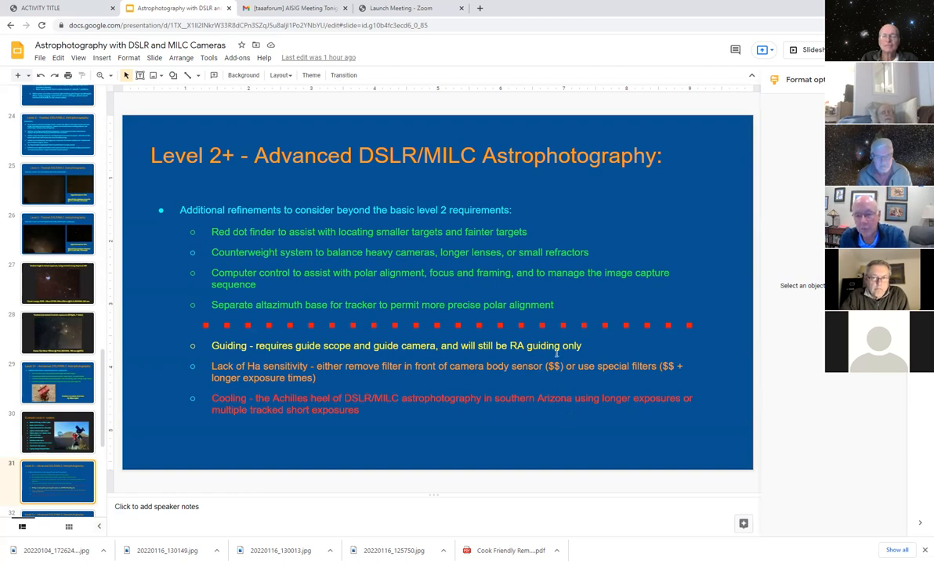
mouse_move(554, 351)
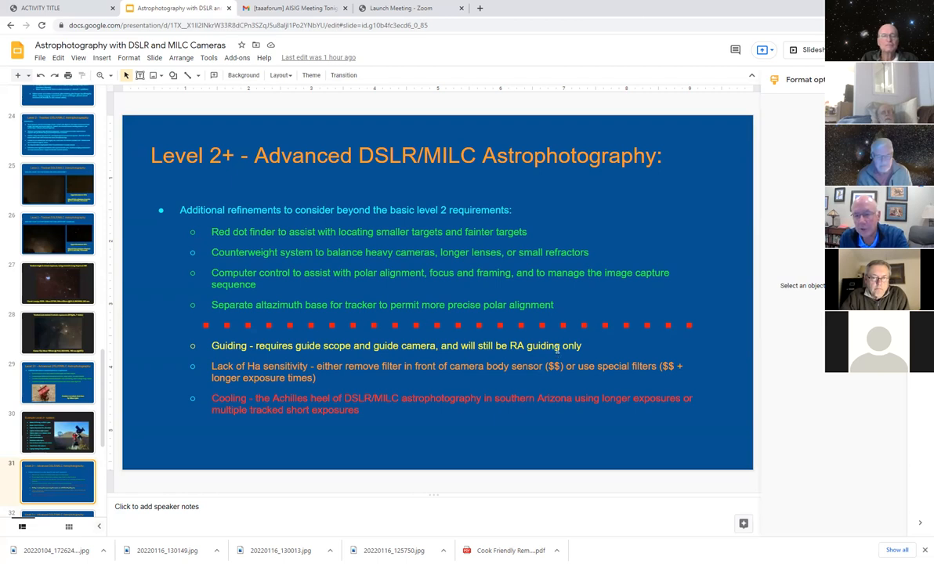
mouse_move(597, 409)
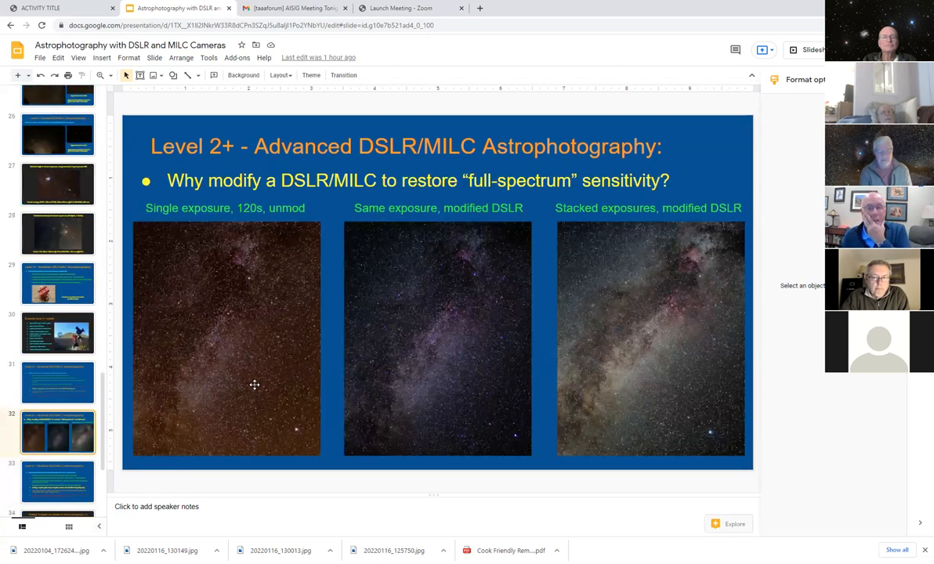
mouse_move(257, 324)
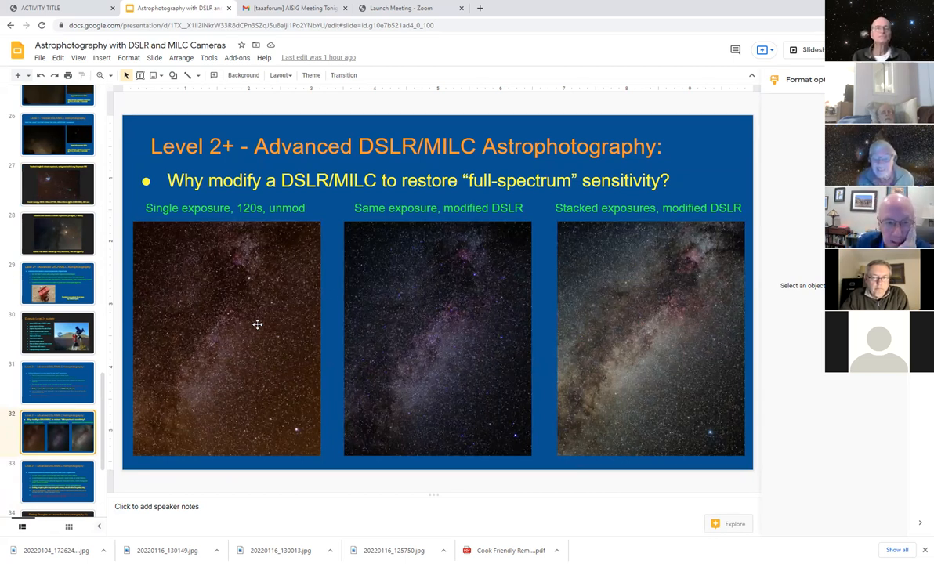
mouse_move(238, 267)
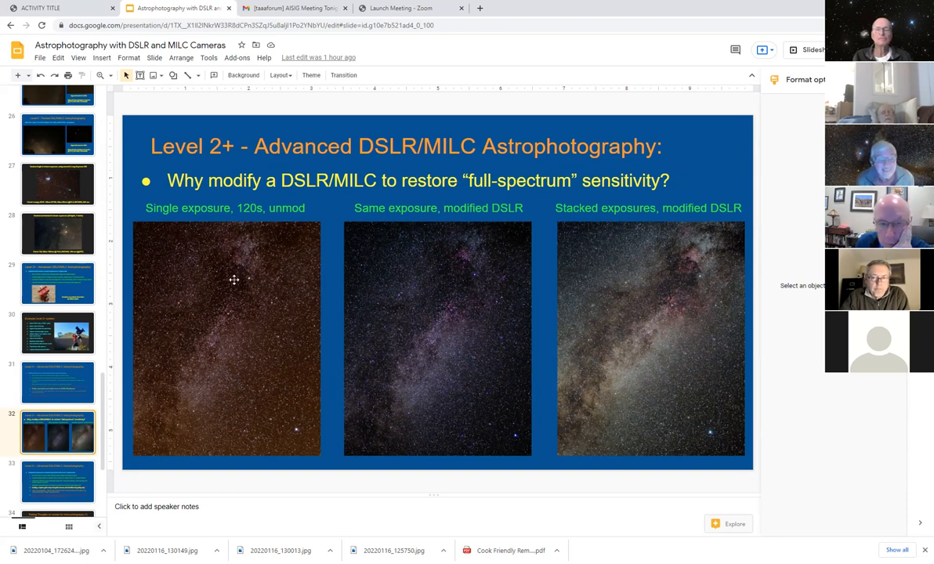
mouse_move(234, 292)
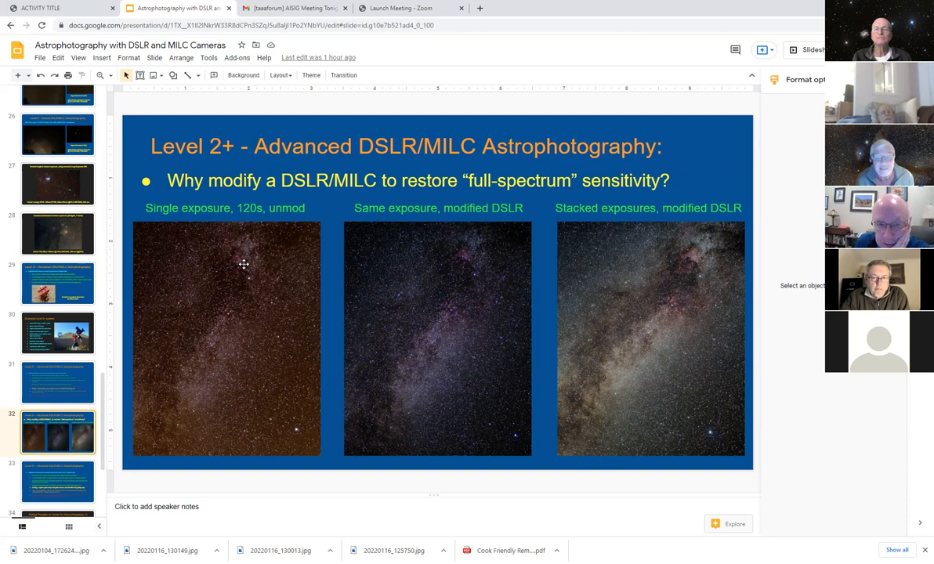
mouse_move(282, 263)
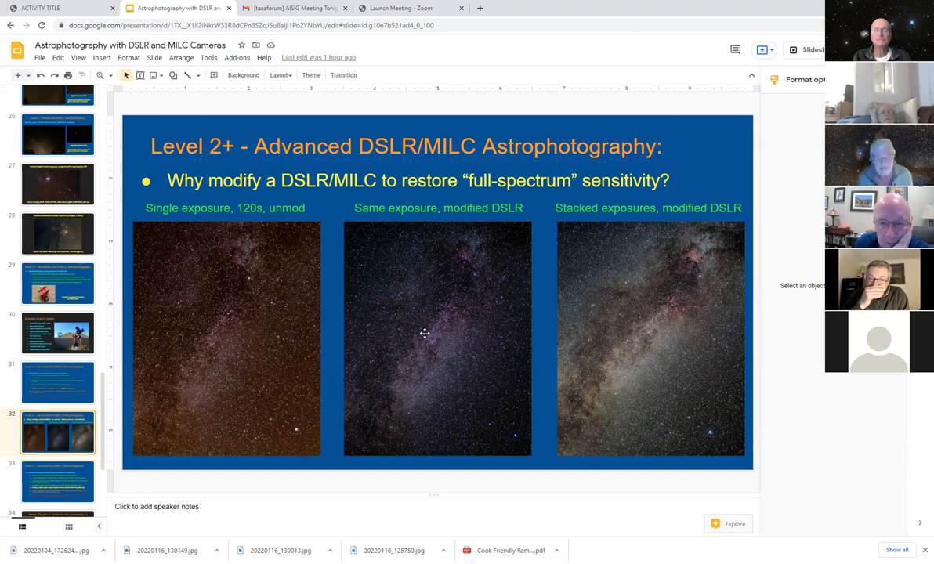
mouse_move(473, 302)
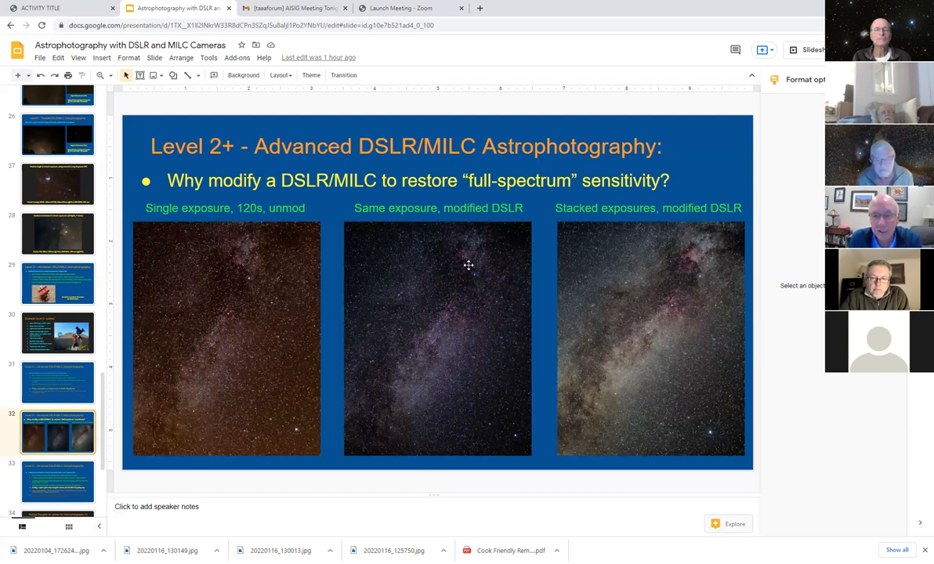
mouse_move(452, 307)
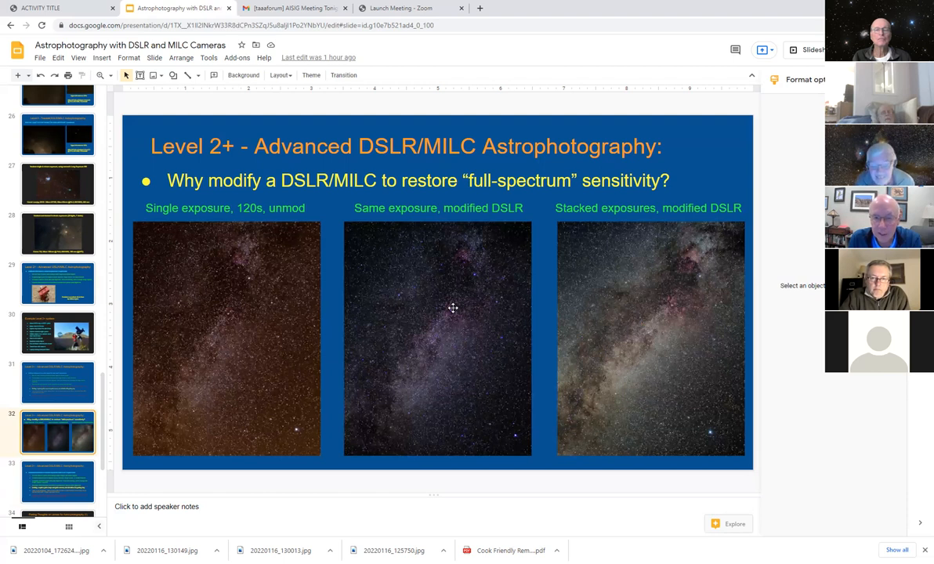
mouse_move(458, 320)
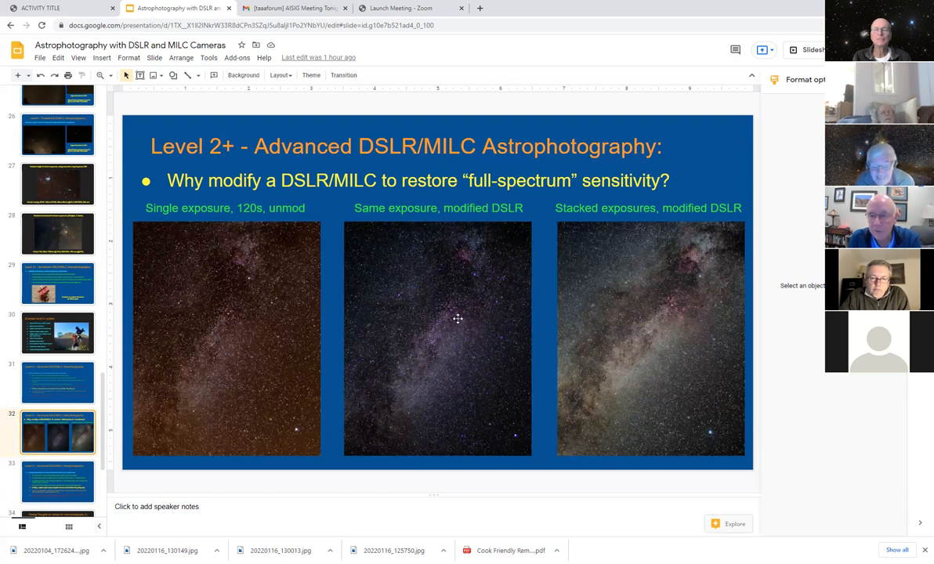
mouse_move(659, 276)
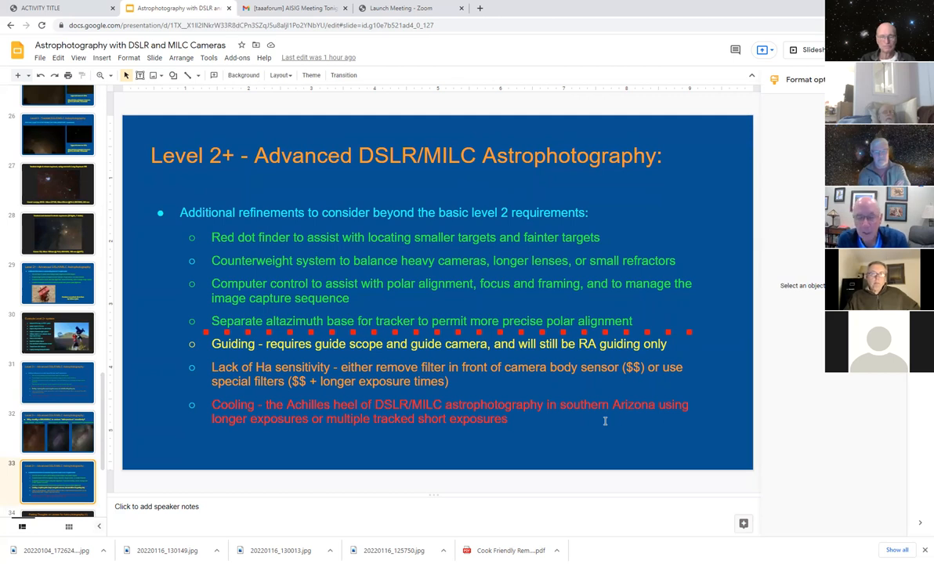
mouse_move(596, 333)
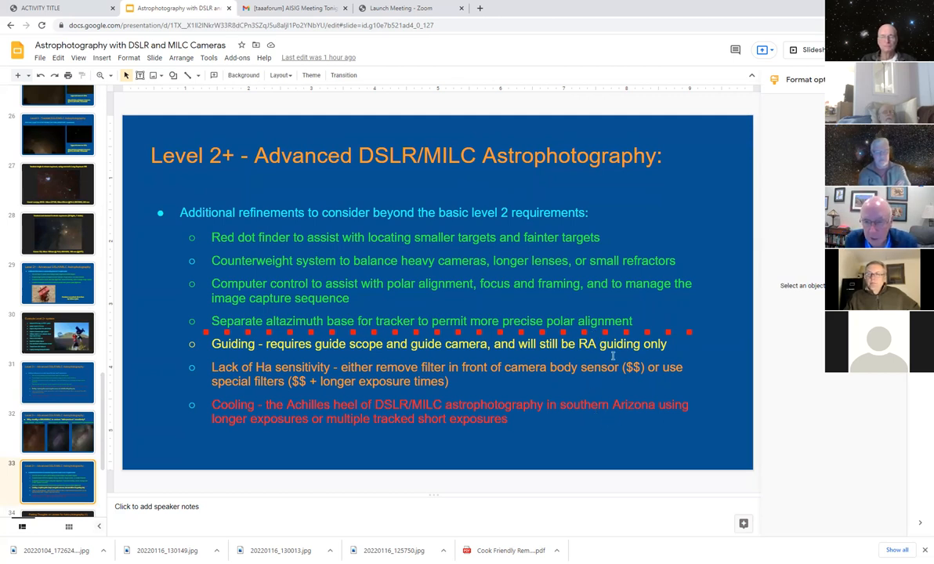
mouse_move(633, 406)
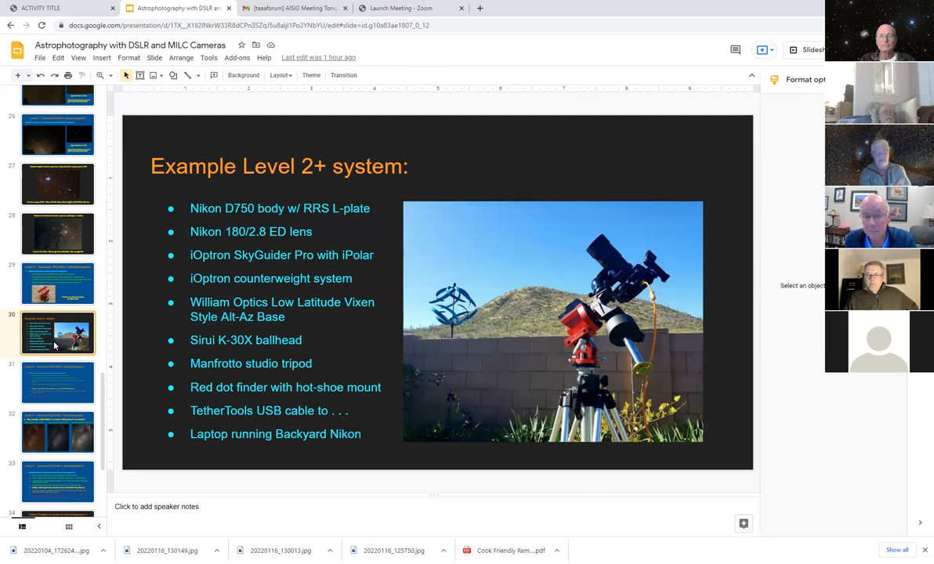
left_click(56, 481)
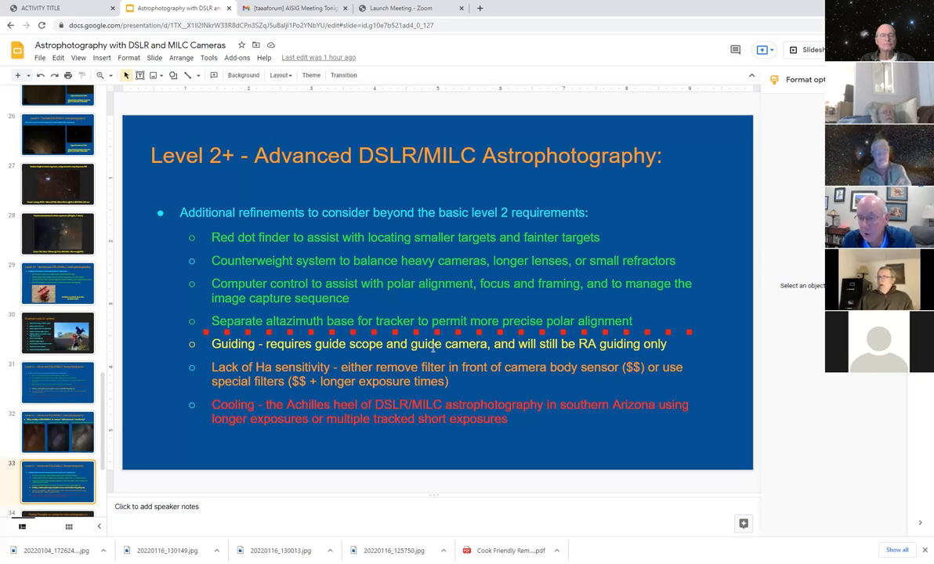
mouse_move(389, 366)
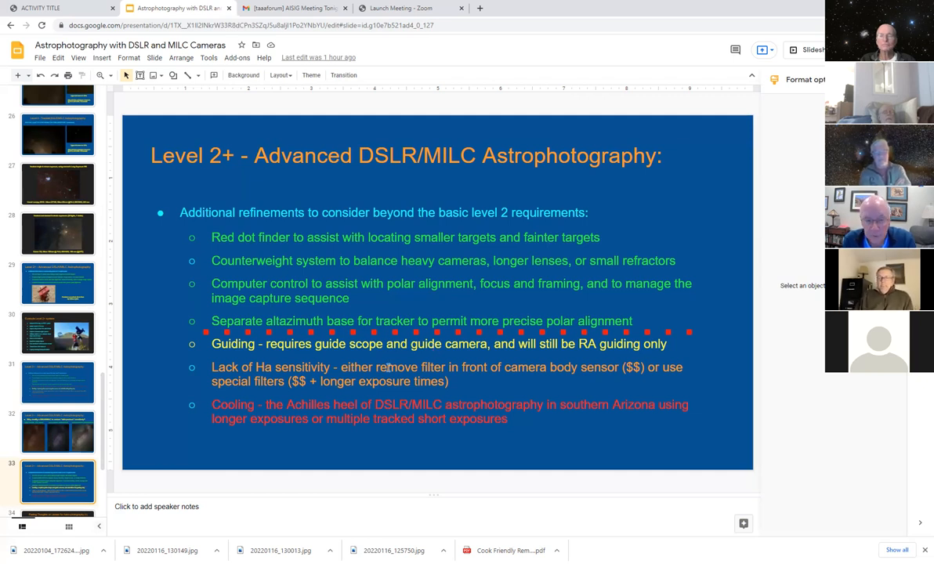
scroll("down", 3)
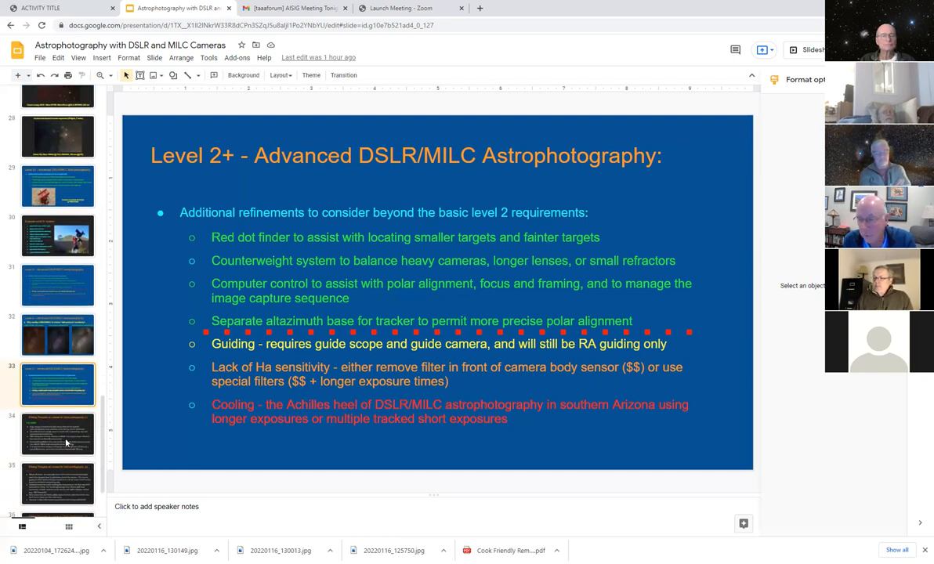
Show the third Parting Thoughts on Lenses slide, 'THE UGLY', on cost versus corner sharpness.
left_click(56, 435)
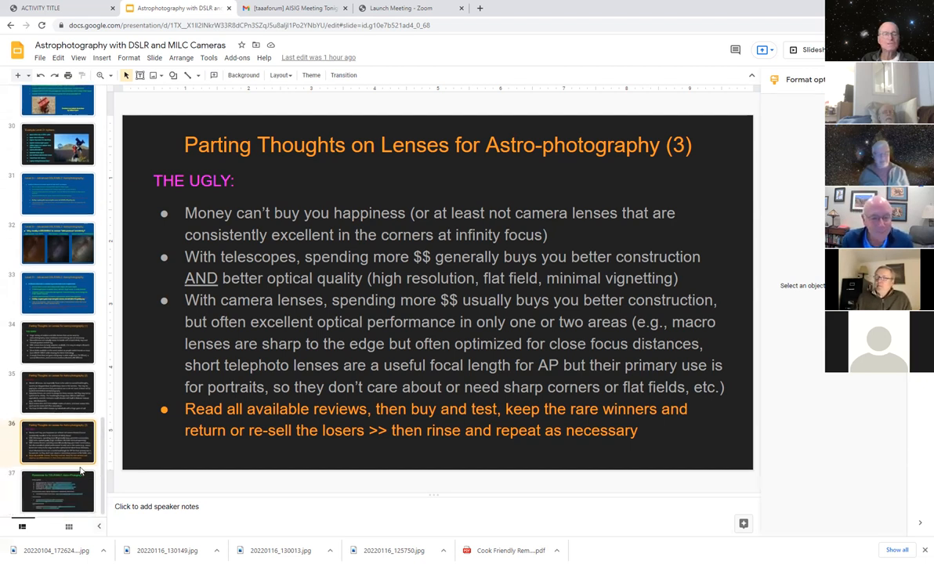
Show the Resources slide listing how-to guides, forums, lens reviews and software.
left_click(56, 492)
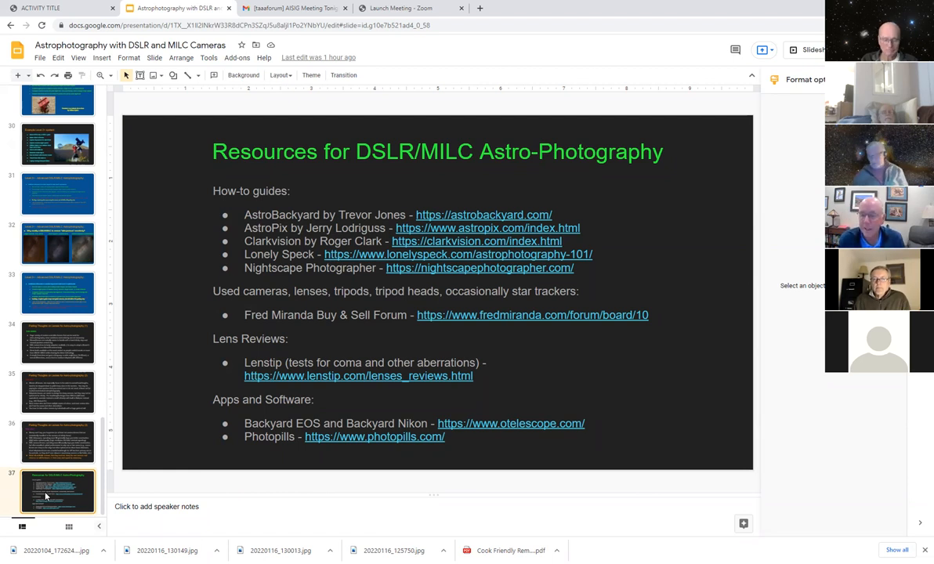
mouse_move(80, 469)
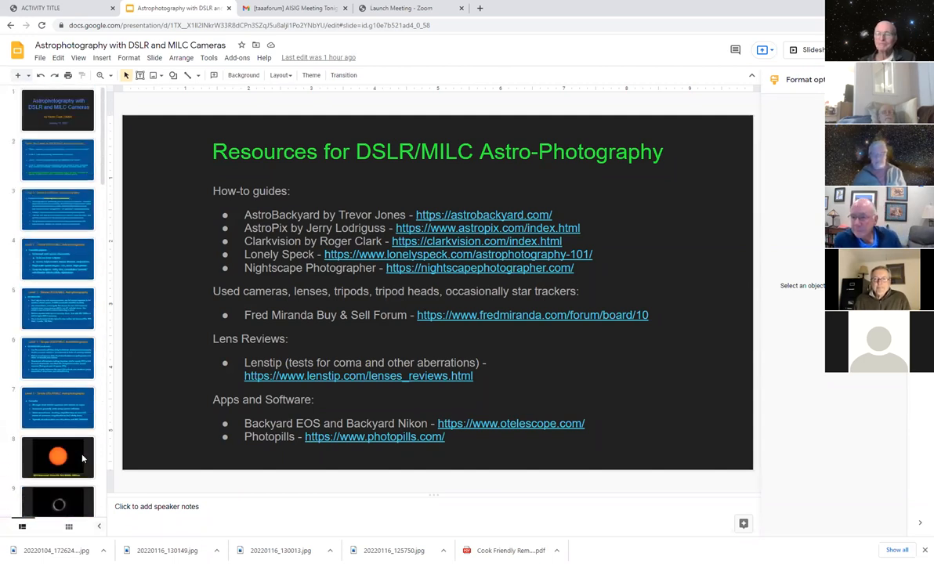
left_click(57, 408)
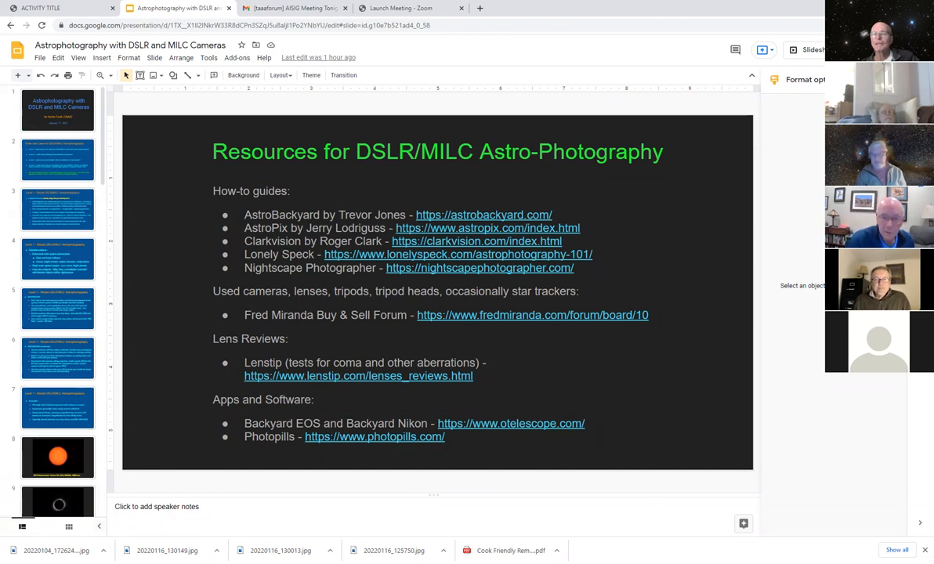
mouse_move(263, 477)
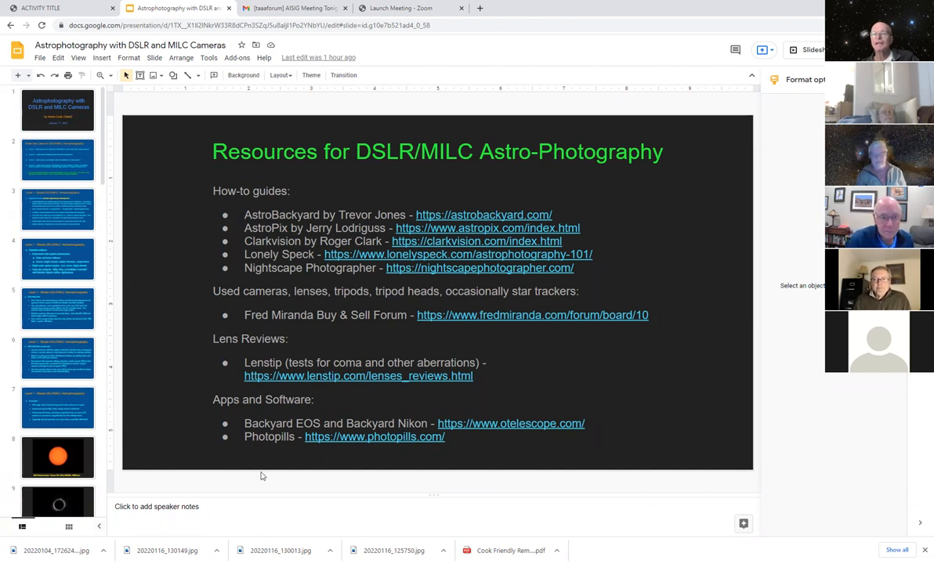